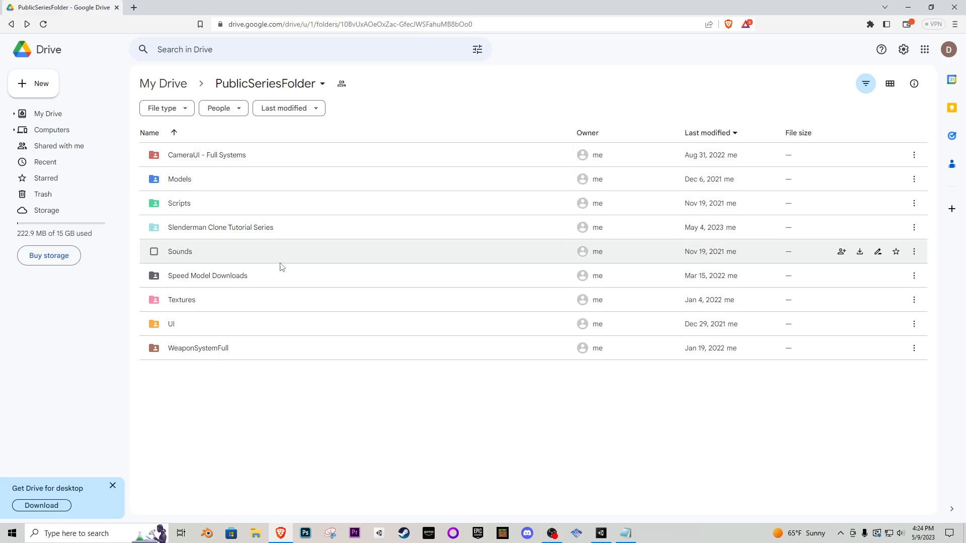
- Browse the Slenderman Clone Tutorial Series project folders down to Models
{"action": "double_click", "coordinate": [220, 227]}
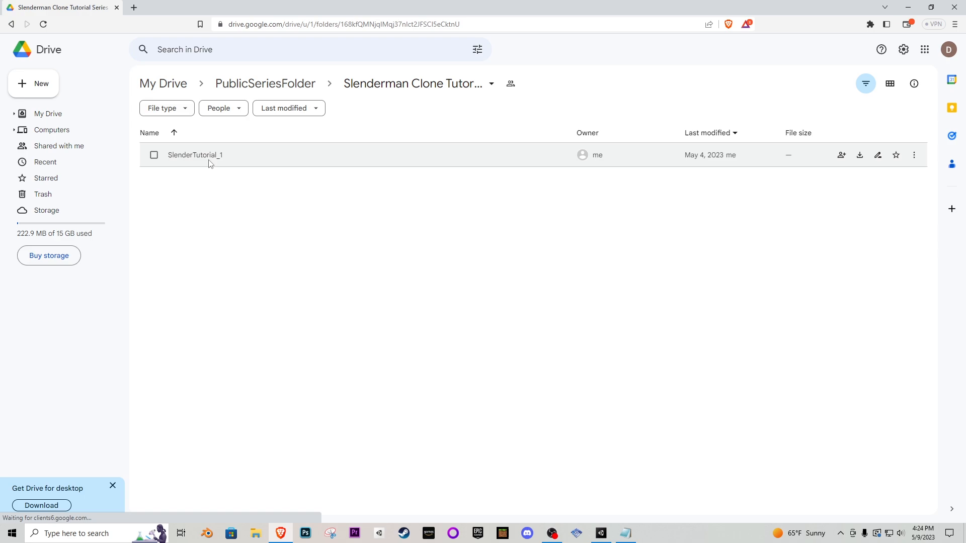
{"action": "double_click", "coordinate": [195, 155]}
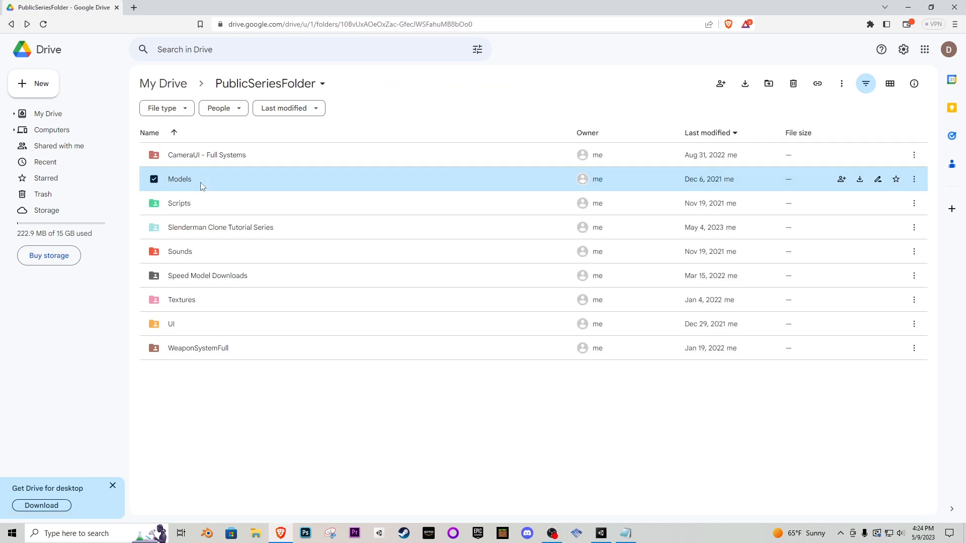
{"action": "double_click", "coordinate": [179, 179]}
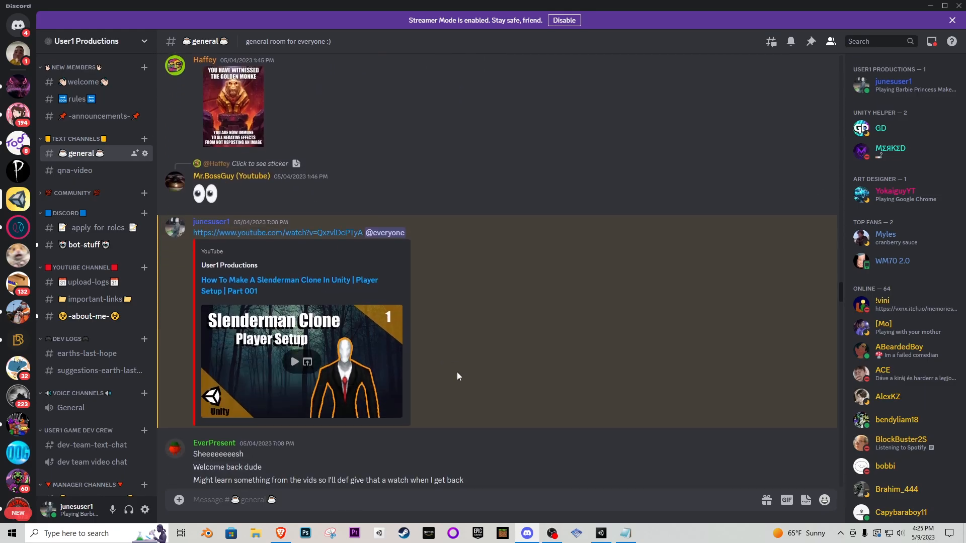
{"action": "scroll", "scroll_direction": "down", "scroll_amount": 3}
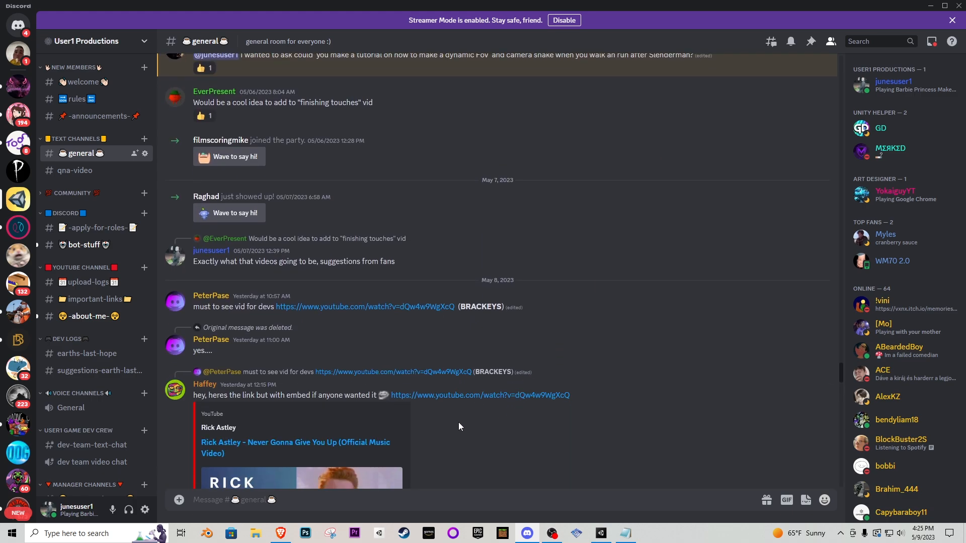
{"action": "left_click", "coordinate": [930, 6]}
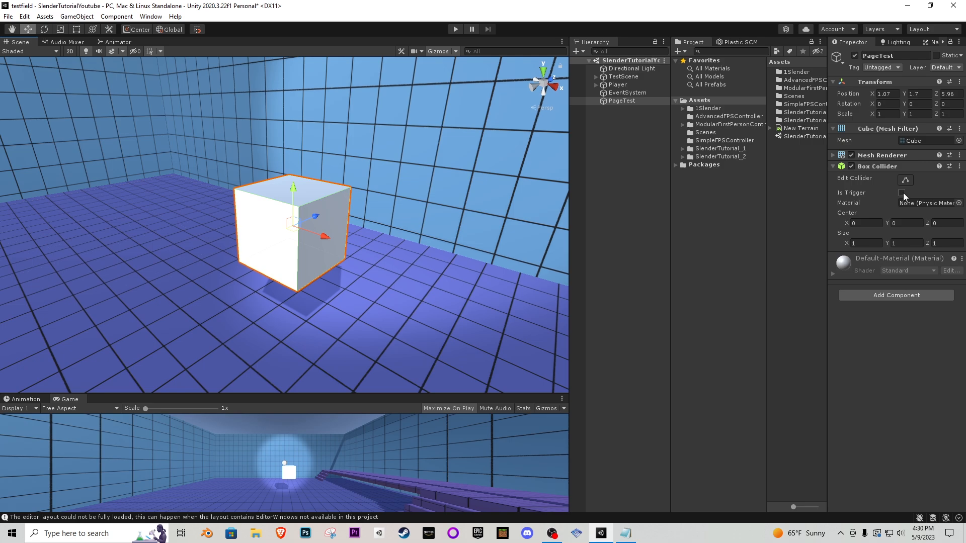
- Make PageTest's Box Collider a trigger, attach CollectPages, and open the script
{"action": "left_click", "coordinate": [901, 192]}
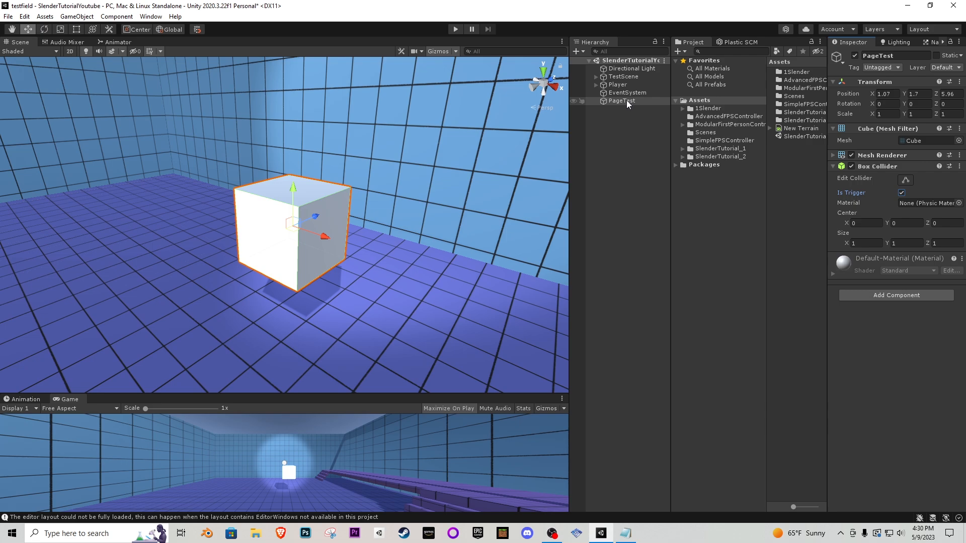
{"action": "left_click", "coordinate": [720, 156]}
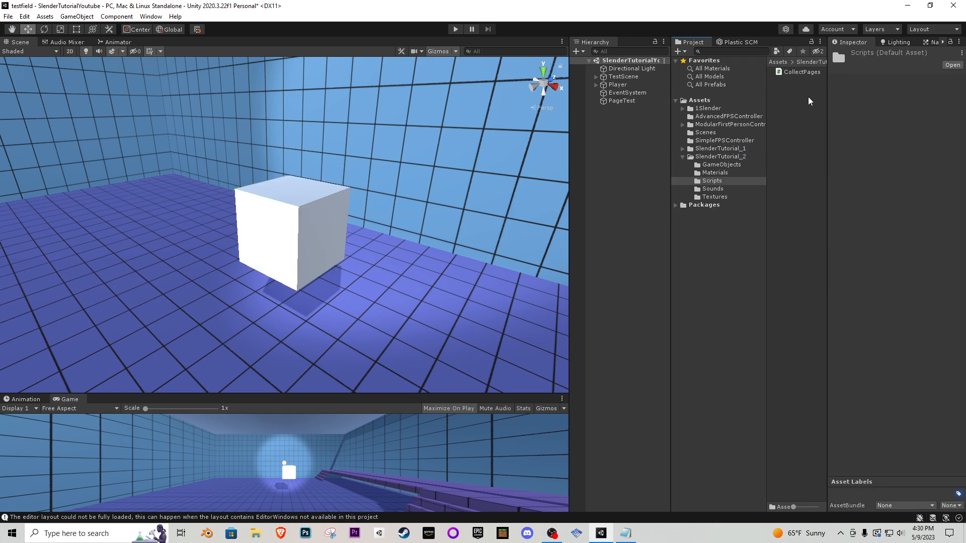
{"action": "mouse_move", "coordinate": [812, 77]}
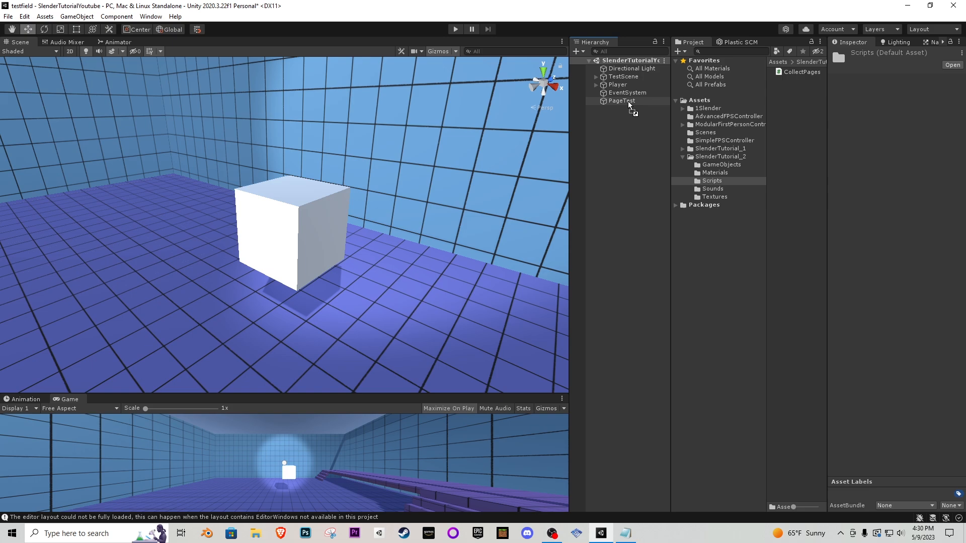
{"action": "left_click", "coordinate": [620, 100]}
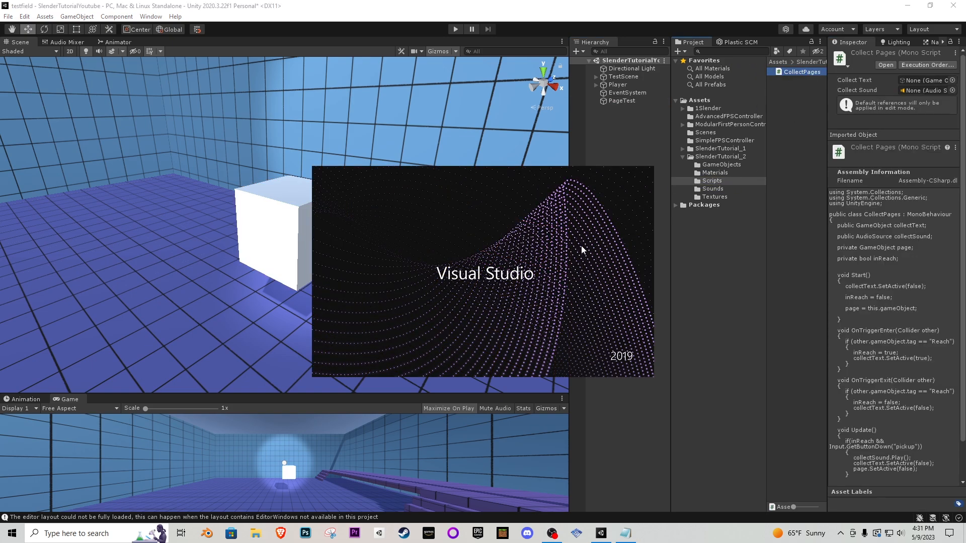
- Review the collectText and page code, then add 'inReach = false;' after page.SetActive(false)
{"action": "left_click", "coordinate": [650, 533]}
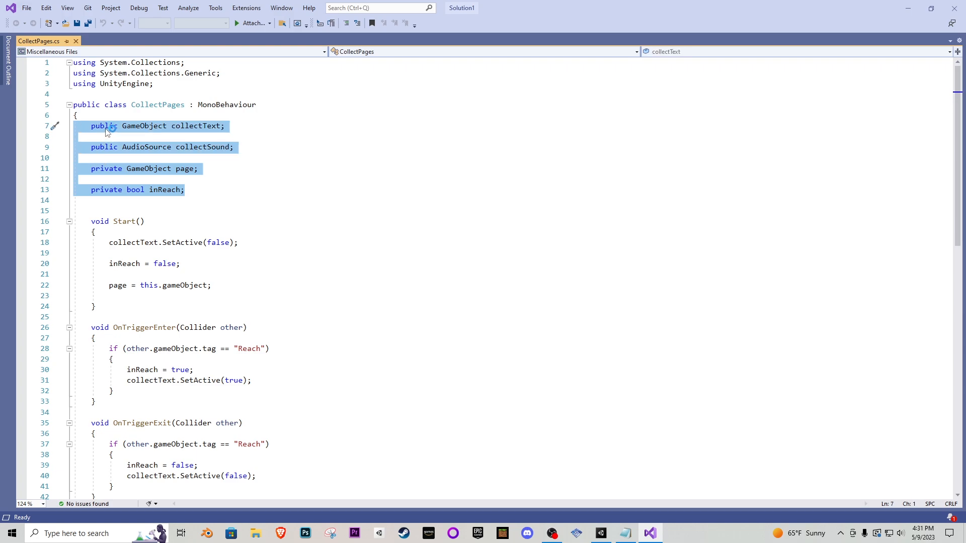
{"action": "double_click", "coordinate": [195, 125]}
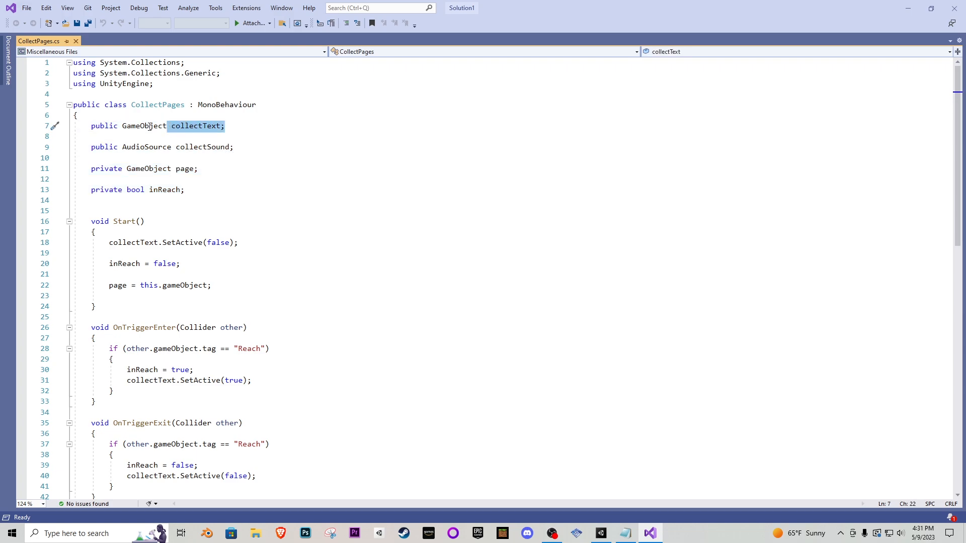
{"action": "mouse_move", "coordinate": [187, 125]}
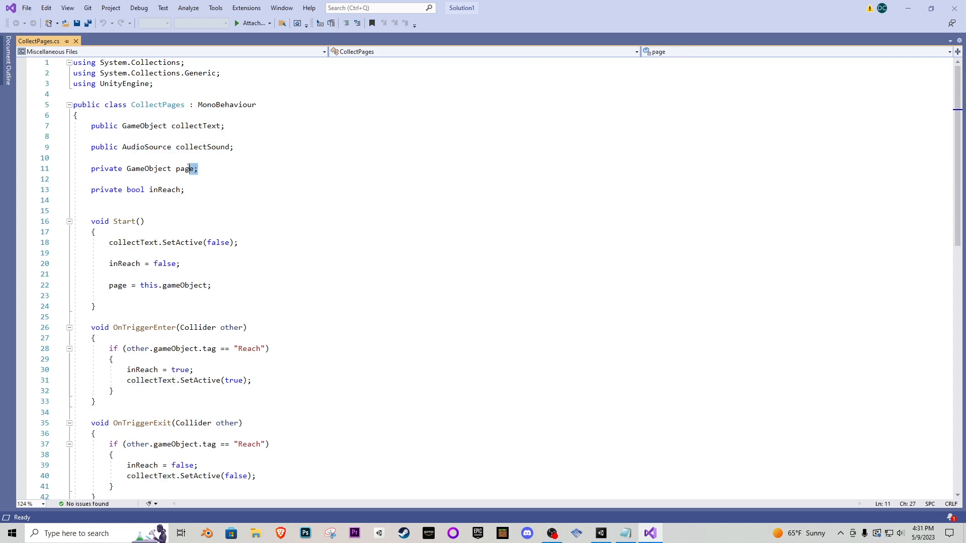
{"action": "triple_click", "coordinate": [145, 168]}
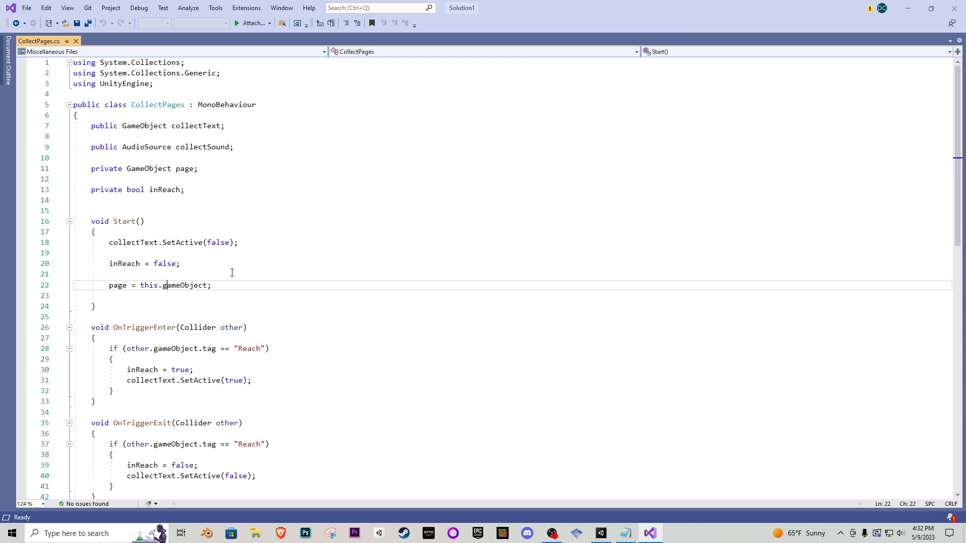
{"action": "scroll", "scroll_direction": "down", "scroll_amount": 3}
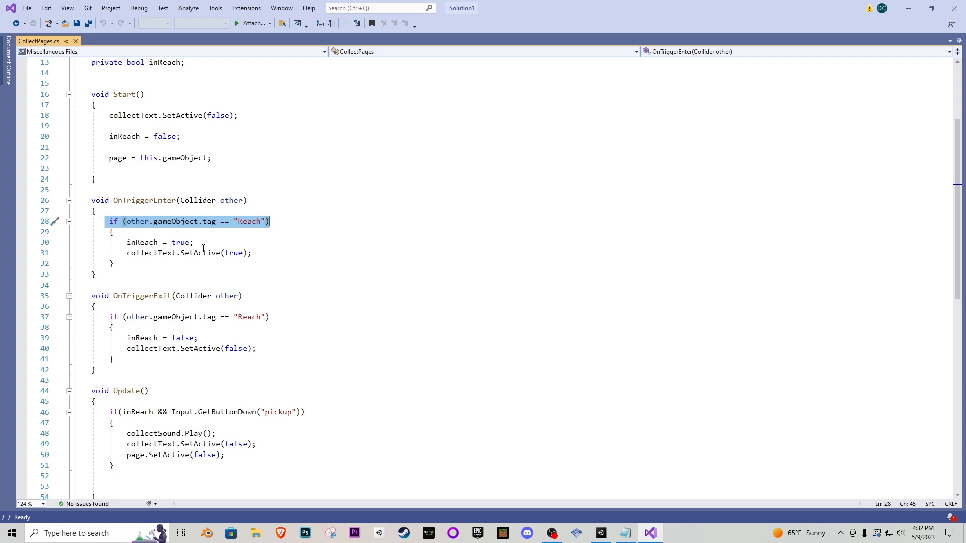
{"action": "left_click", "coordinate": [257, 252]}
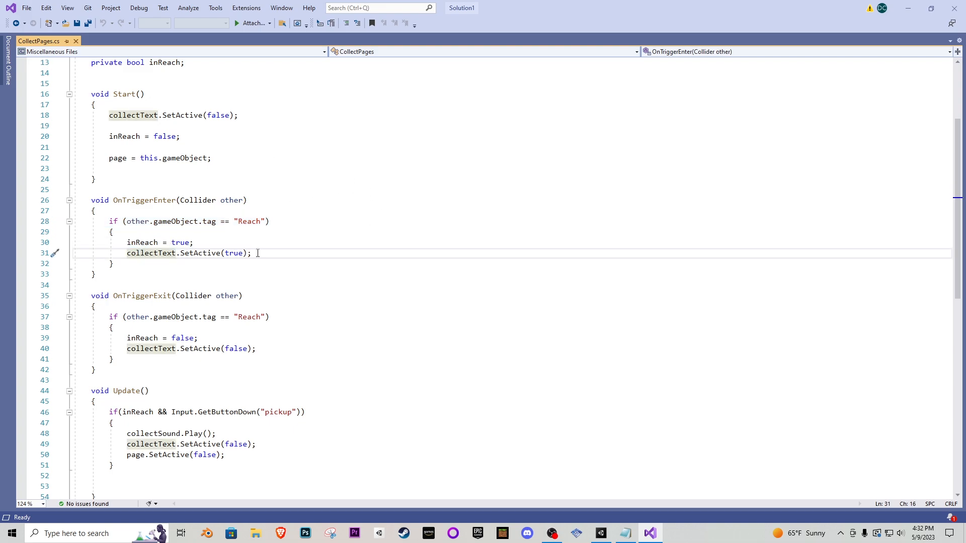
{"action": "triple_click", "coordinate": [179, 253]}
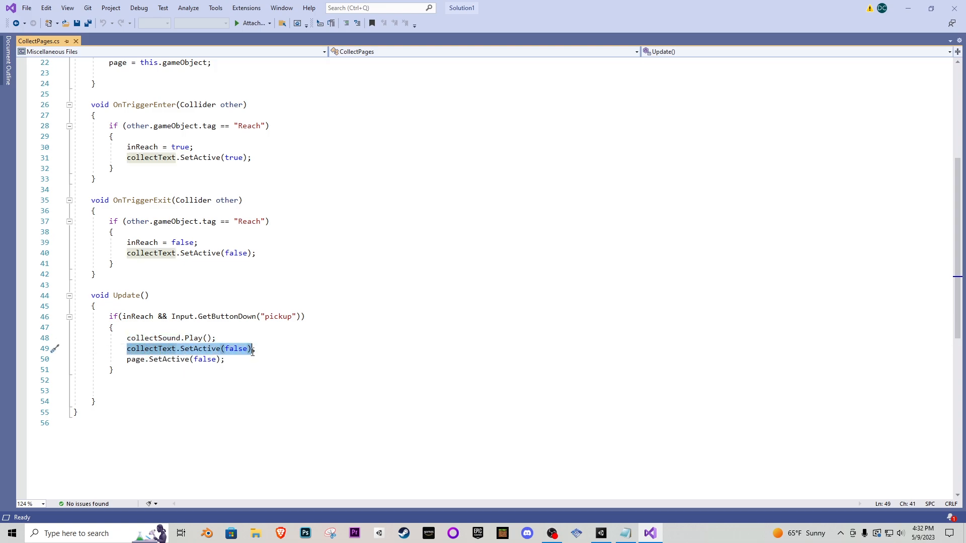
{"action": "left_click", "coordinate": [173, 359]}
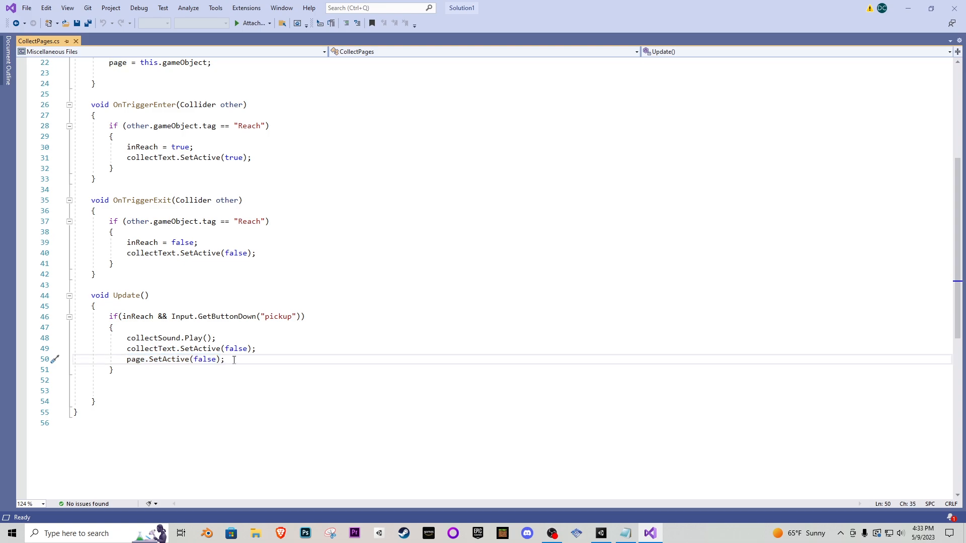
{"action": "type", "text": "inre"}
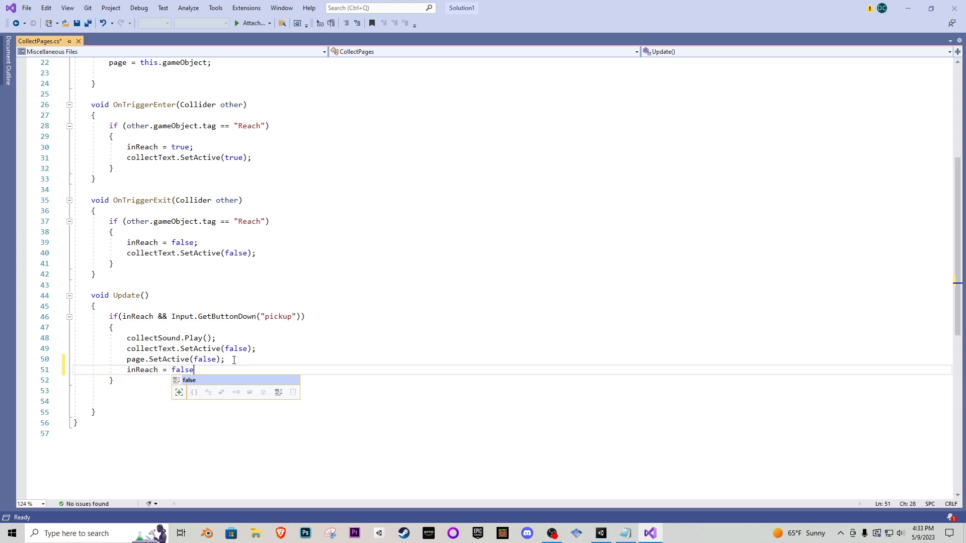
{"action": "type", "text": ";"}
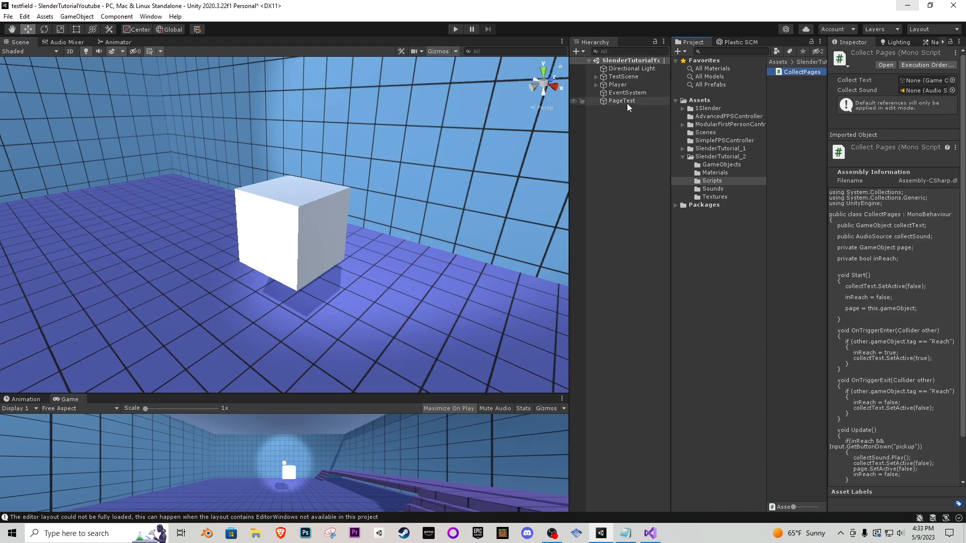
- Assign the PageCollect object under Player > Sounds to PageTest's Collect Sound field
{"action": "left_click", "coordinate": [620, 101]}
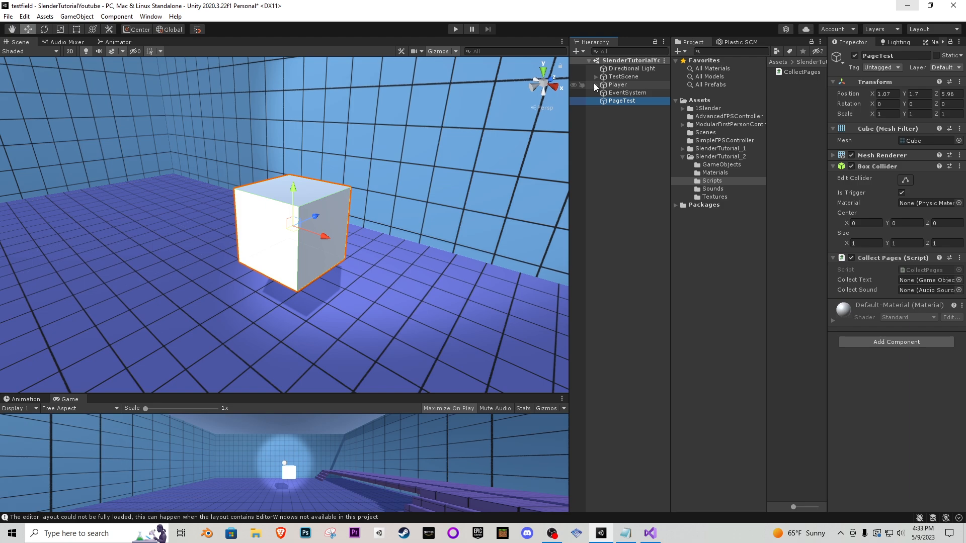
{"action": "left_click", "coordinate": [596, 85]}
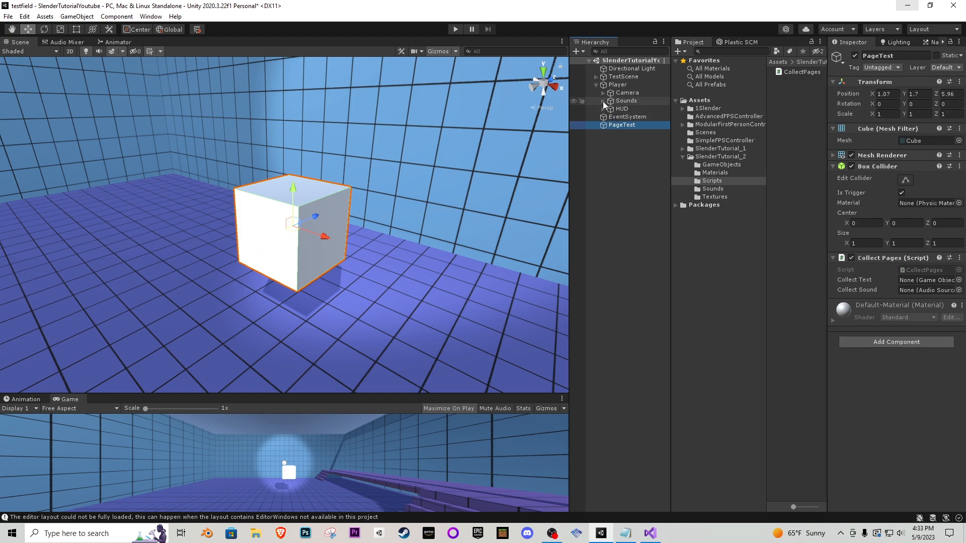
{"action": "left_click", "coordinate": [603, 101]}
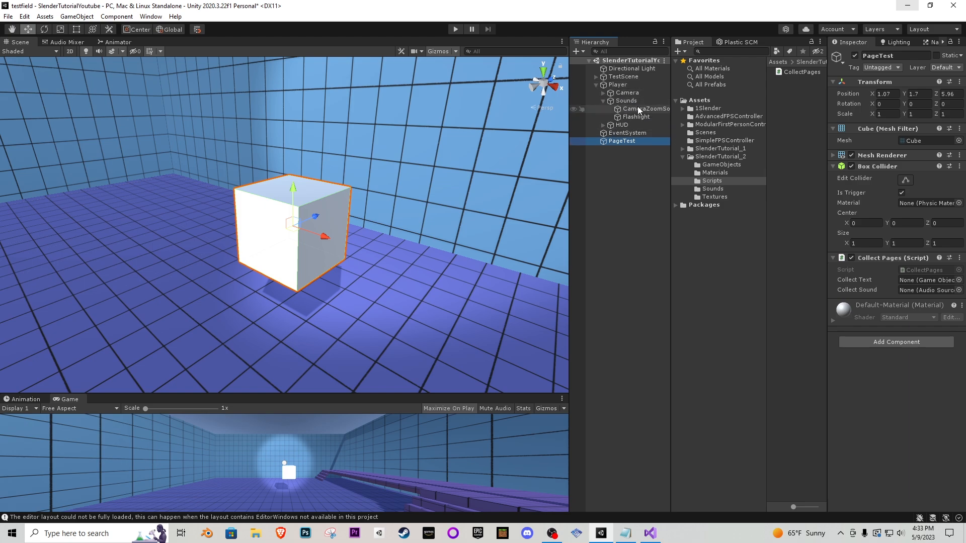
{"action": "left_click", "coordinate": [635, 117]}
{"action": "type", "text": "PageCollect"}
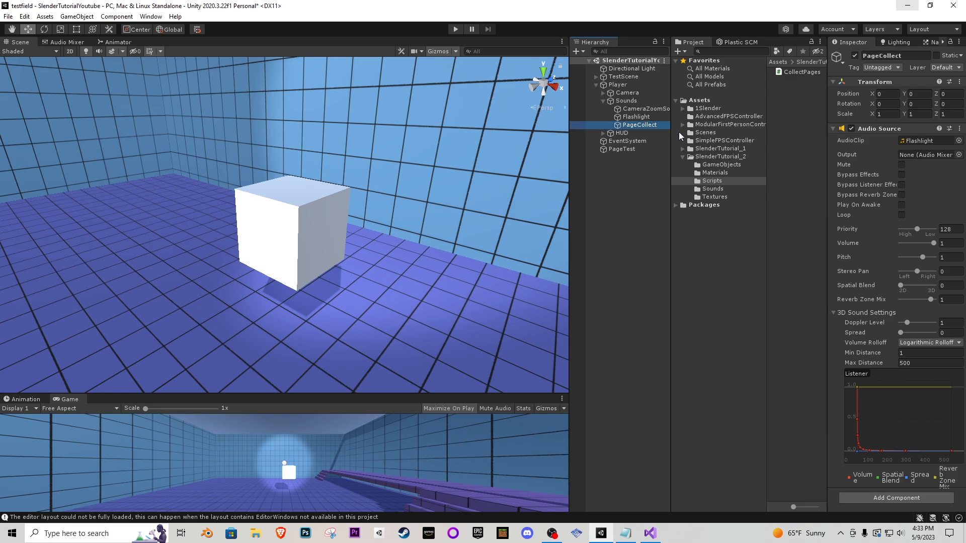
{"action": "left_click", "coordinate": [719, 156]}
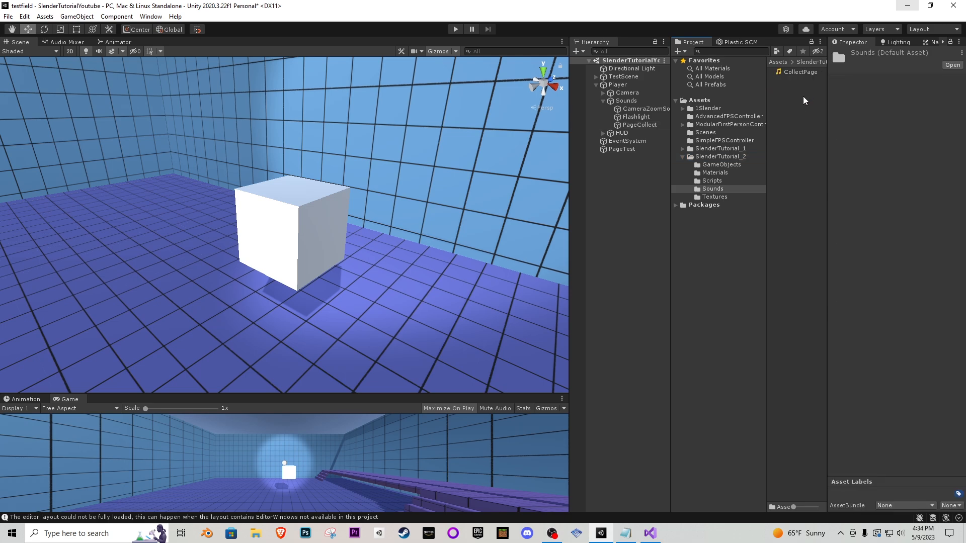
{"action": "left_click", "coordinate": [639, 124]}
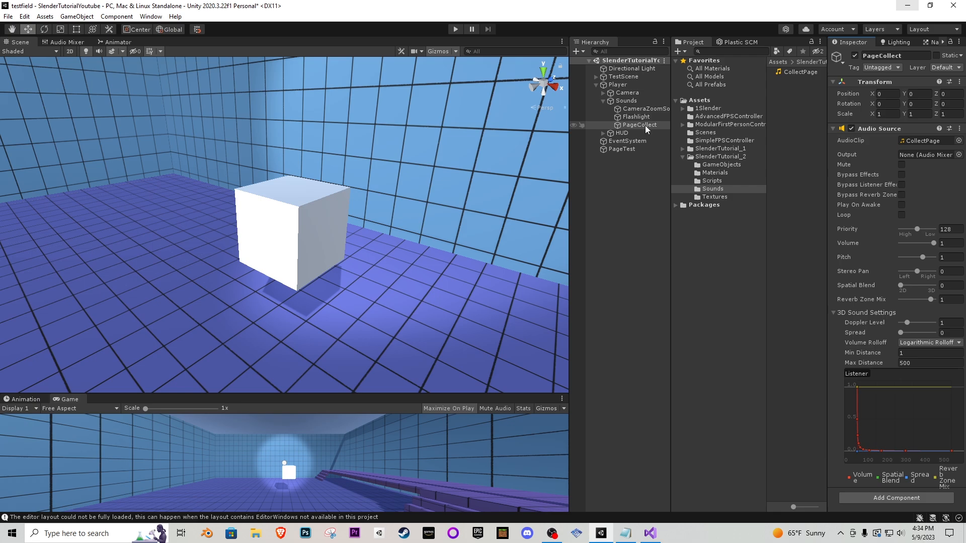
{"action": "left_click", "coordinate": [621, 149]}
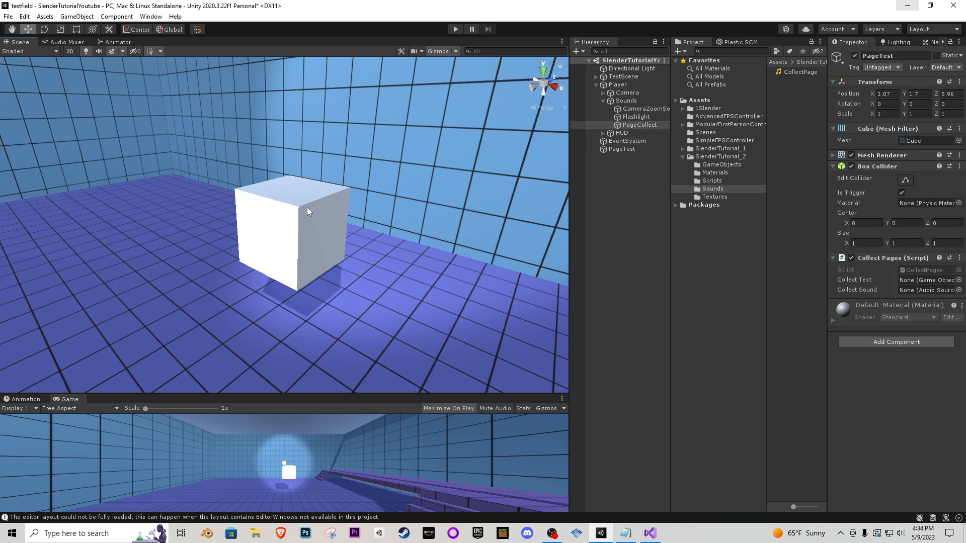
{"action": "left_click", "coordinate": [622, 149]}
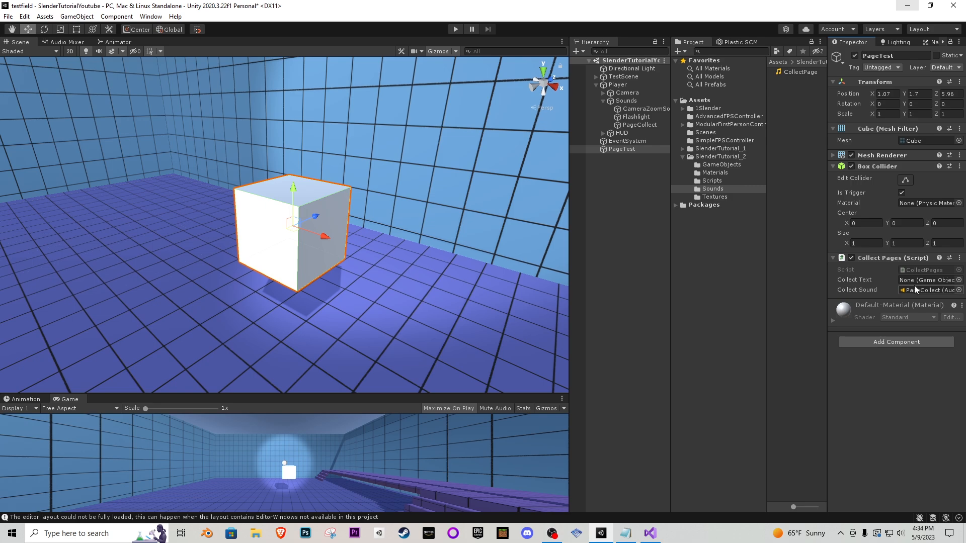
{"action": "left_click", "coordinate": [622, 149]}
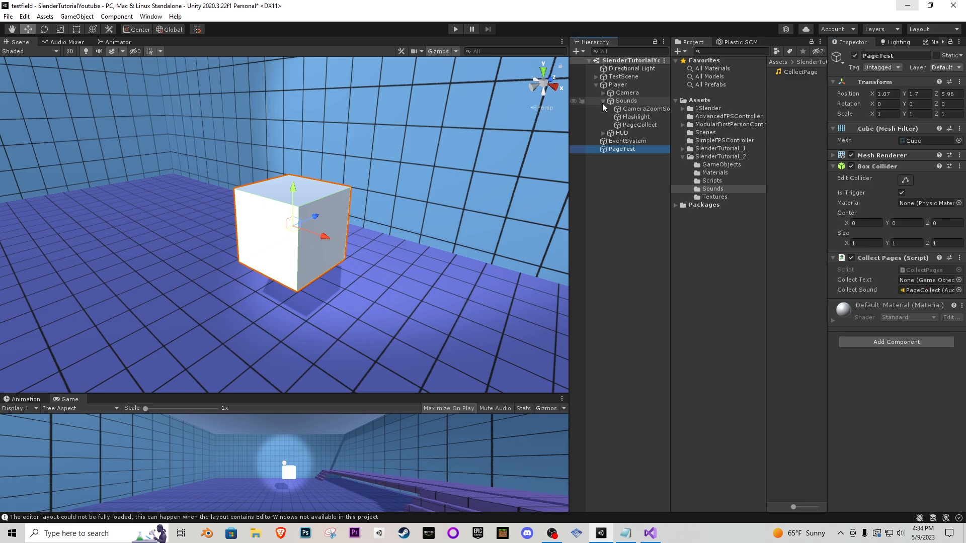
- Add a UI Text child under HUD reading 'Pick Up'
{"action": "right_click", "coordinate": [620, 109]}
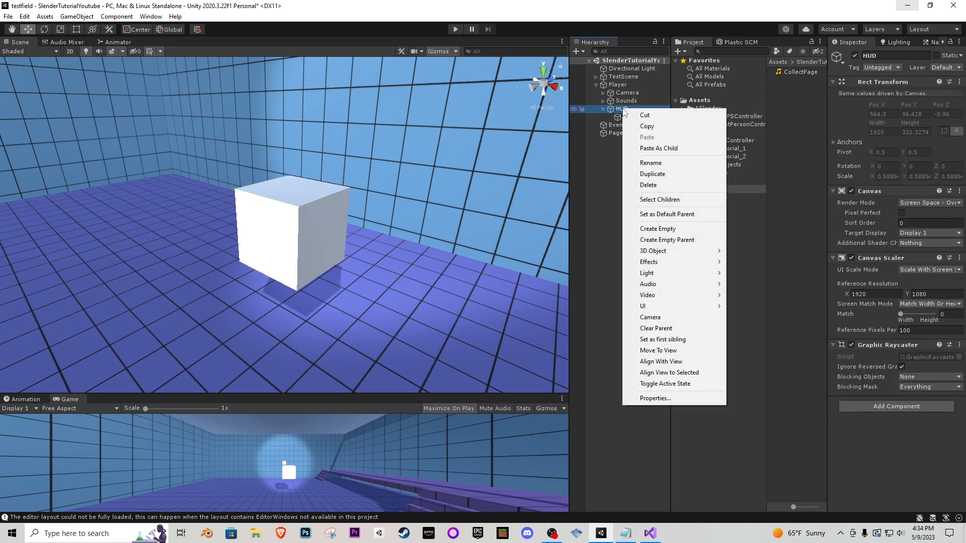
{"action": "mouse_move", "coordinate": [642, 306]}
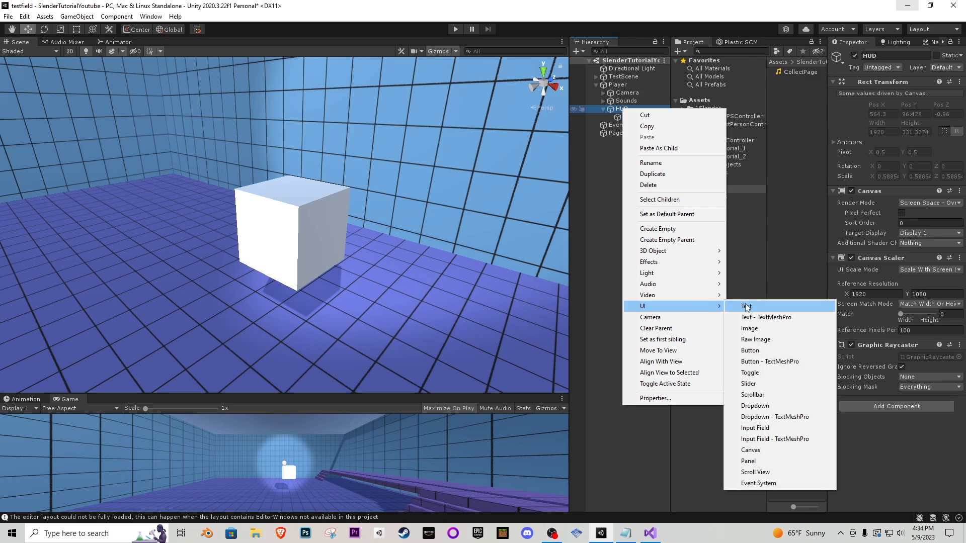
{"action": "left_click", "coordinate": [746, 306]}
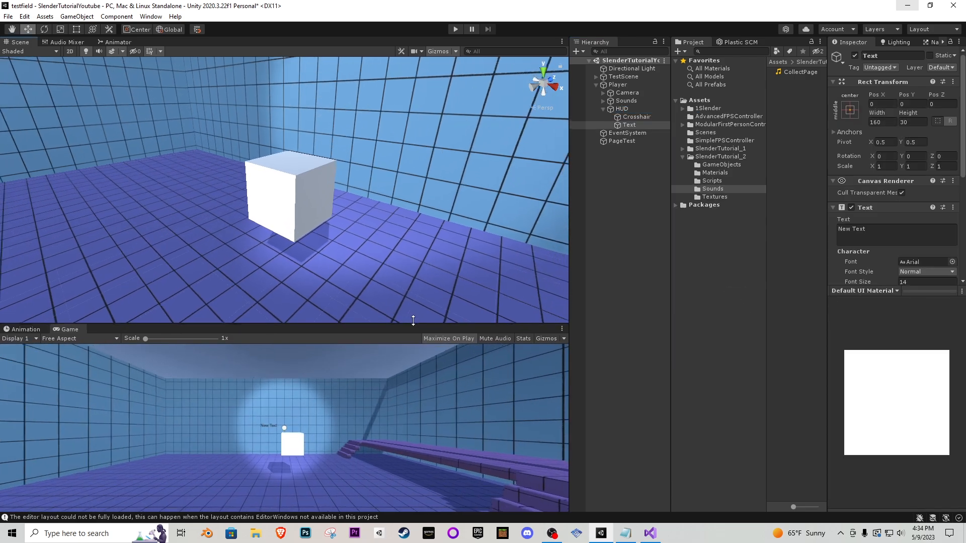
{"action": "left_click_drag", "start_coordinate": [413, 320], "coordinate": [401, 163]}
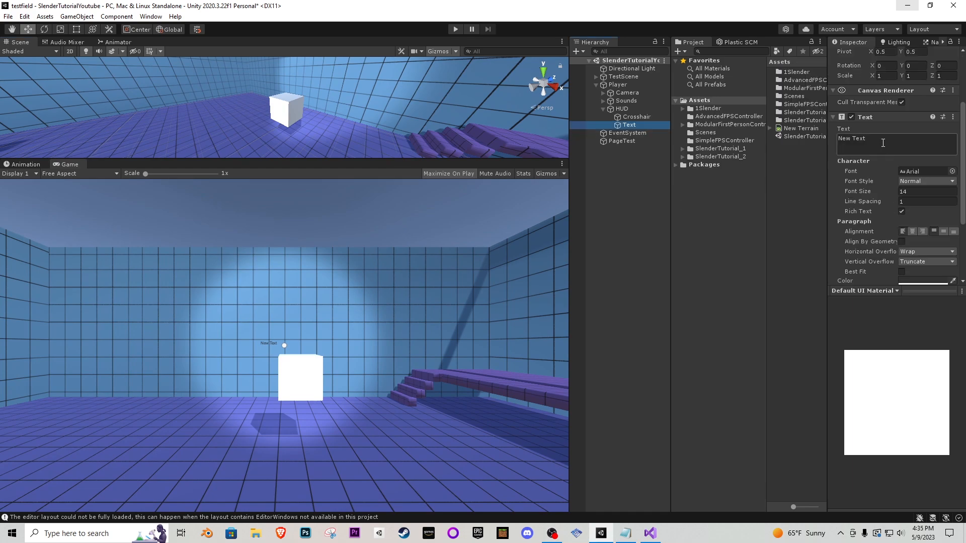
{"action": "type", "text": "Colled"}
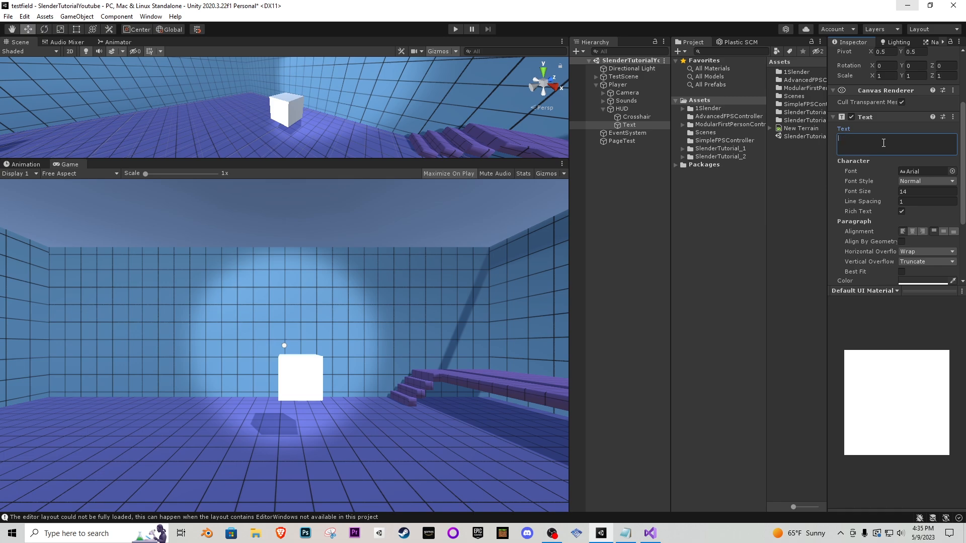
{"action": "type", "text": "Pick Up"}
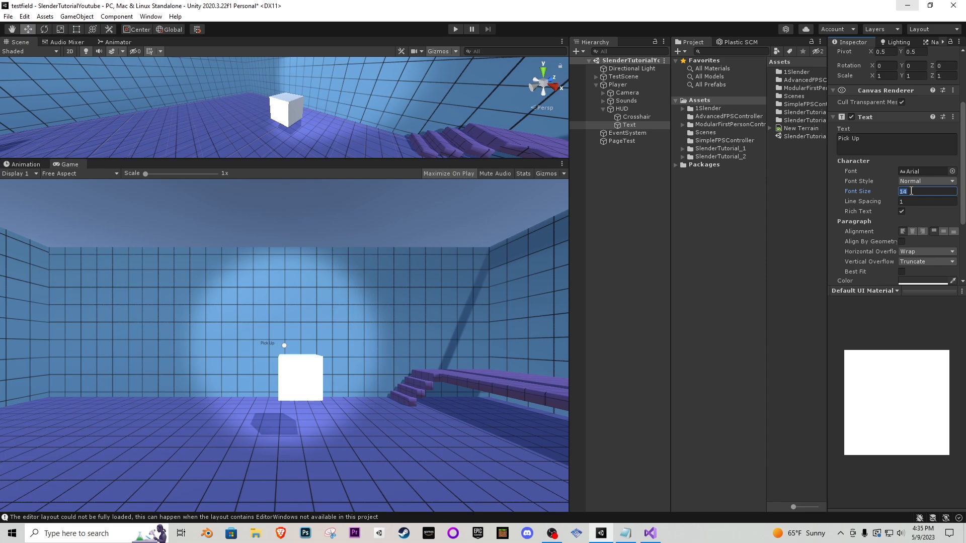
- Set the label's font size to 30, width 1920, and centre alignment
{"action": "type", "text": "30"}
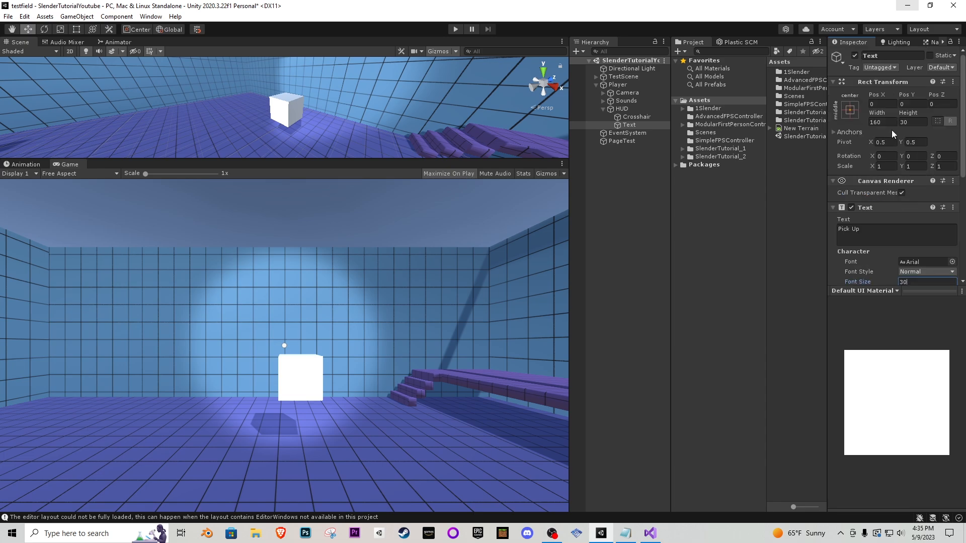
{"action": "mouse_move", "coordinate": [567, 286]}
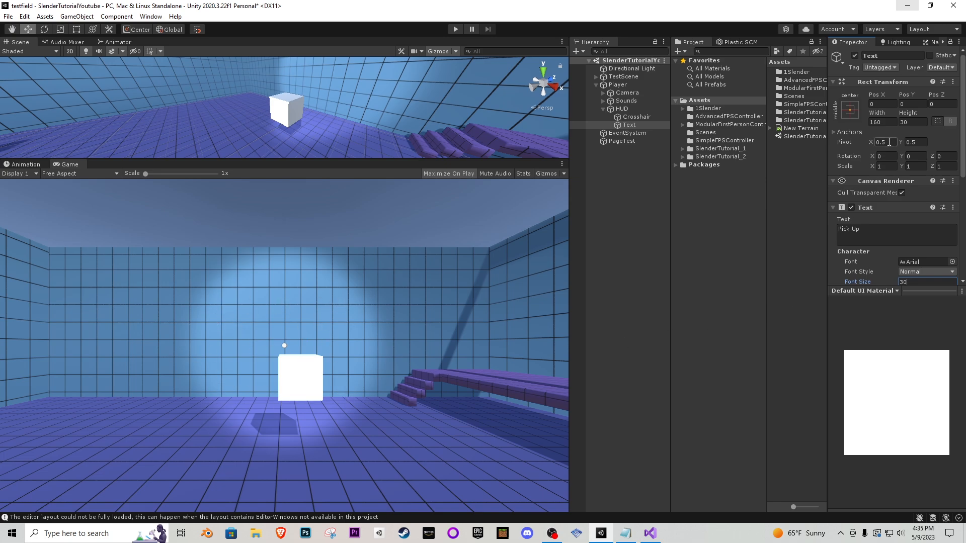
{"action": "left_click", "coordinate": [881, 121]}
{"action": "type", "text": "1920"}
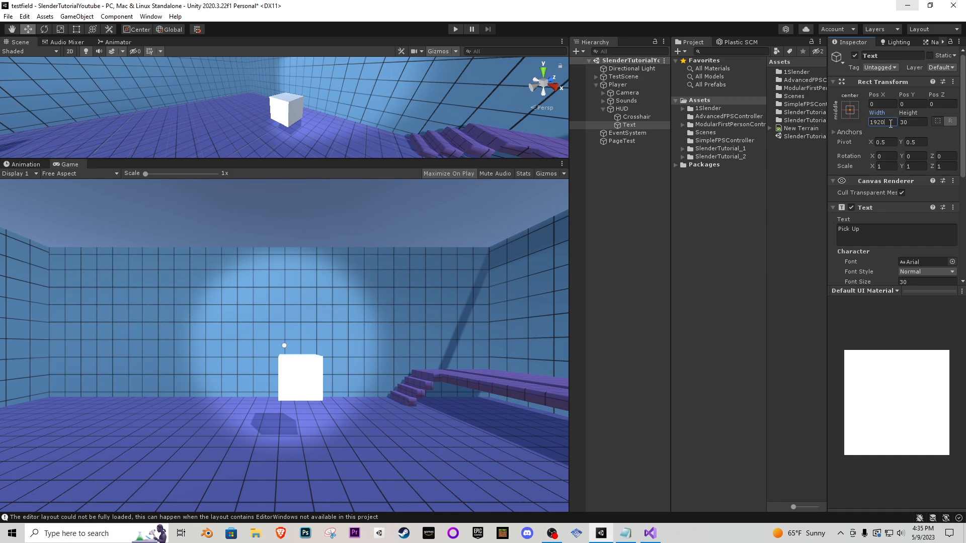
{"action": "left_click", "coordinate": [912, 122]}
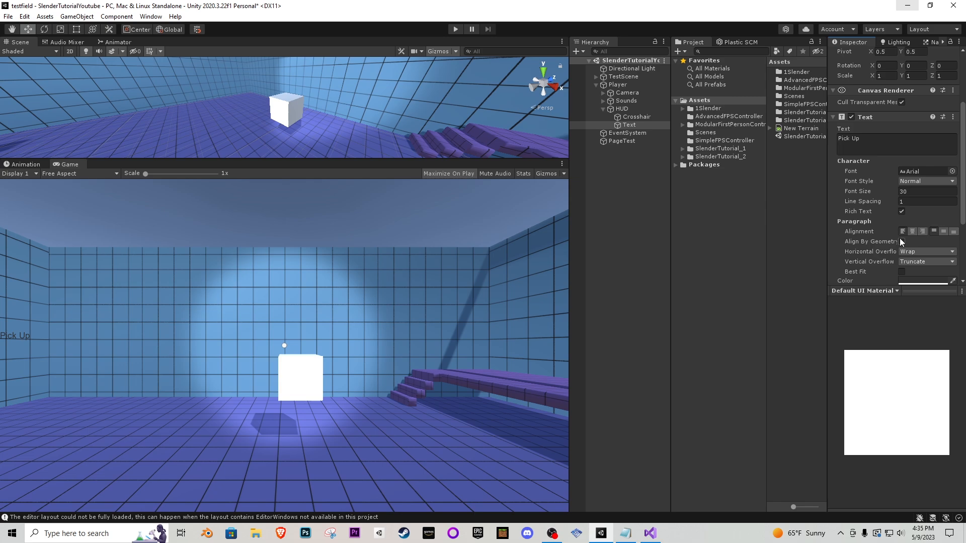
{"action": "left_click", "coordinate": [912, 231]}
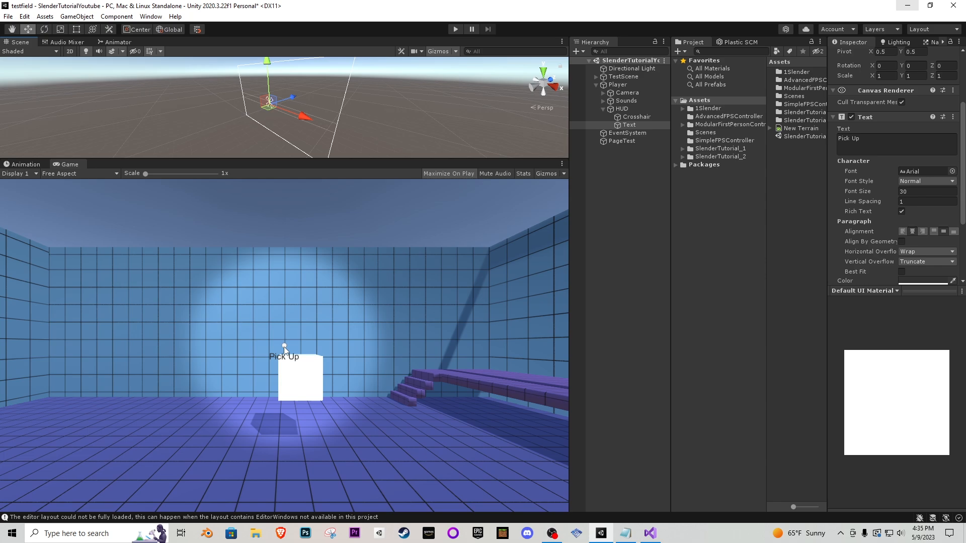
{"action": "mouse_move", "coordinate": [897, 187]}
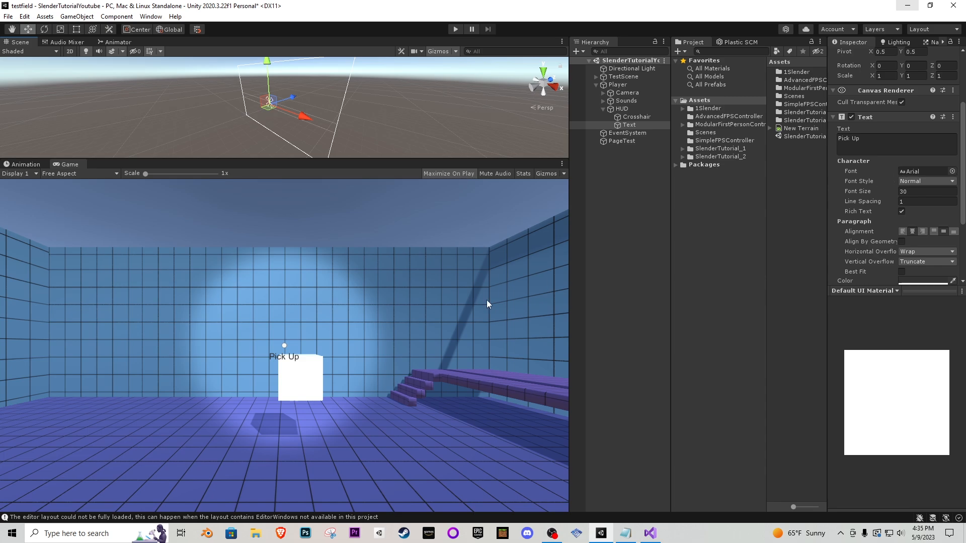
{"action": "mouse_move", "coordinate": [302, 368]}
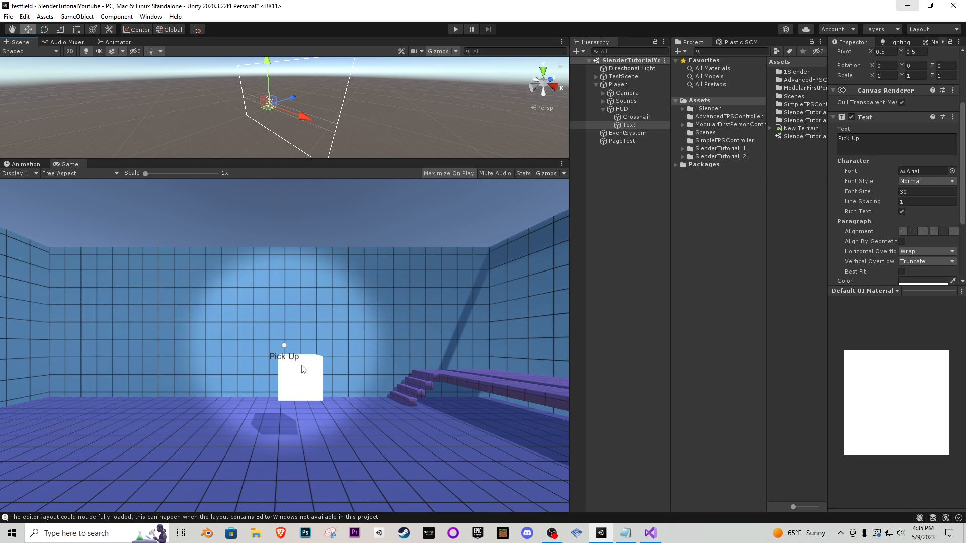
{"action": "left_click", "coordinate": [785, 112]}
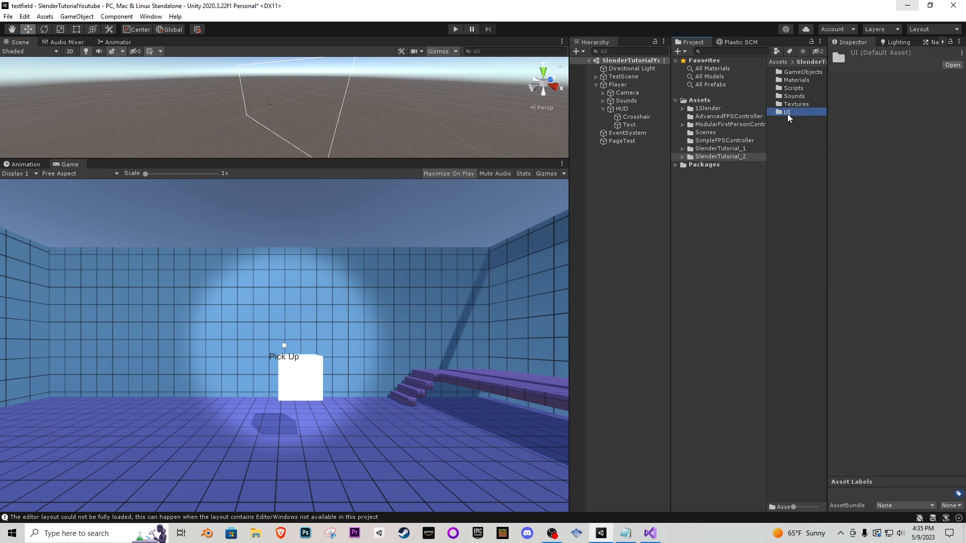
- Apply the HorrorText font from SlenderTutorial_2/UI to the label at size 40
{"action": "left_click", "coordinate": [629, 126]}
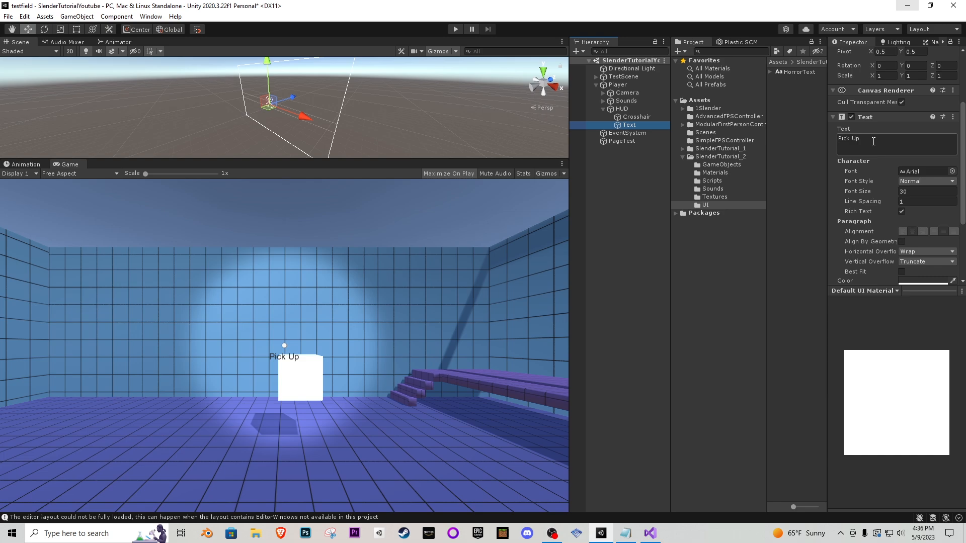
{"action": "left_click", "coordinate": [918, 171]}
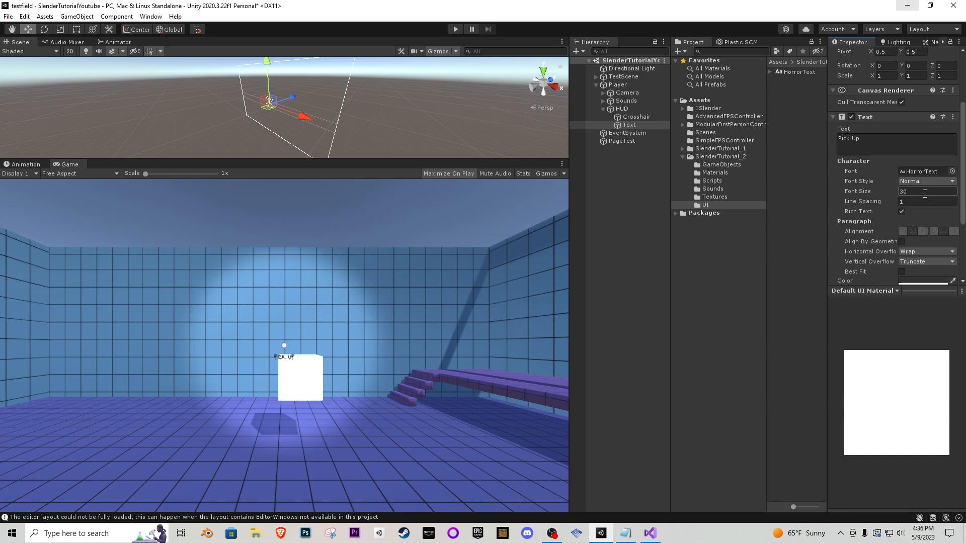
{"action": "type", "text": "40"}
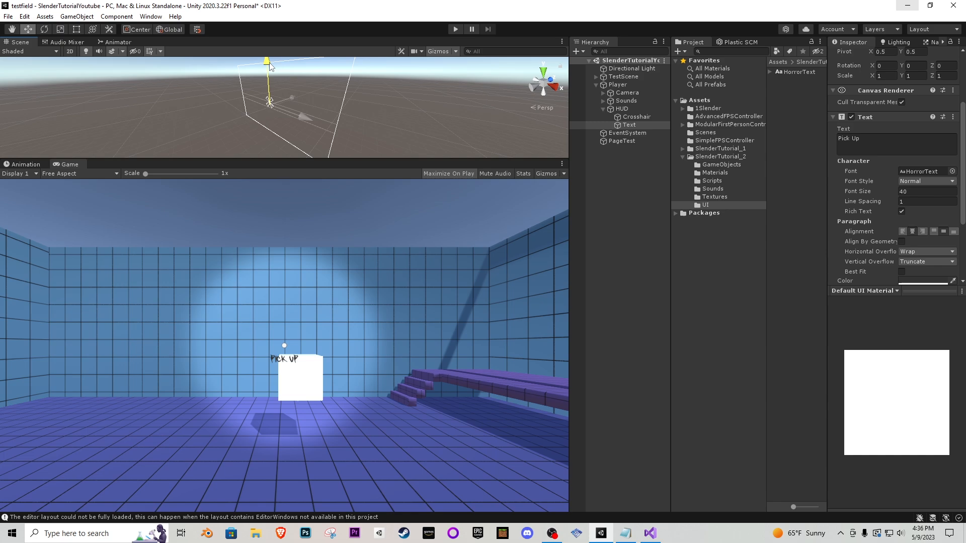
{"action": "left_click", "coordinate": [629, 125]}
{"action": "type", "text": "Pickup"}
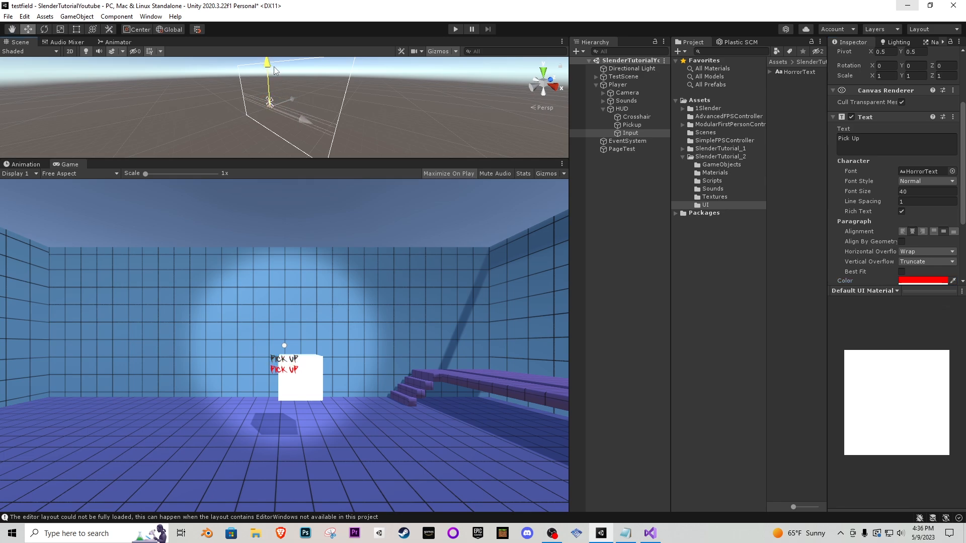
- Change the red Input label's text to '[E]'
{"action": "left_click", "coordinate": [875, 138]}
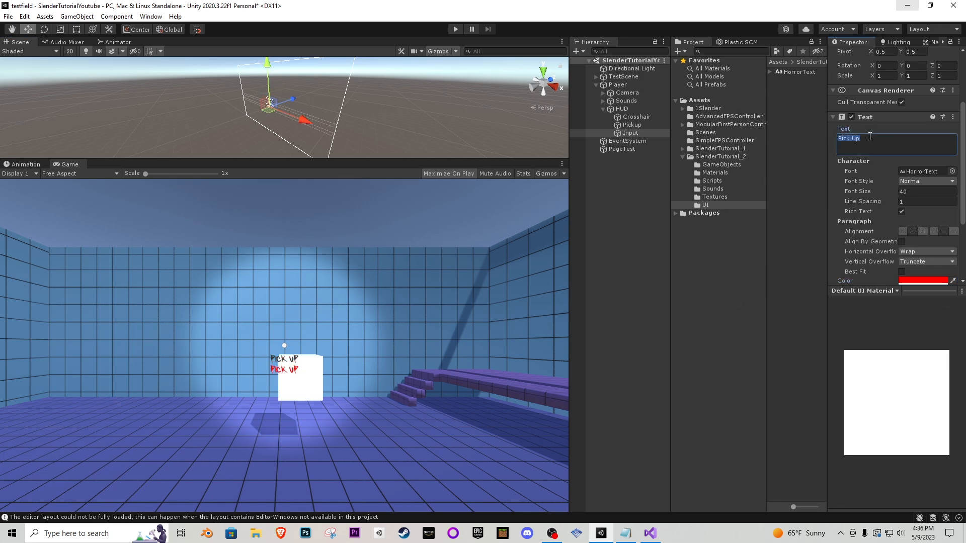
{"action": "key", "text": "Delete"}
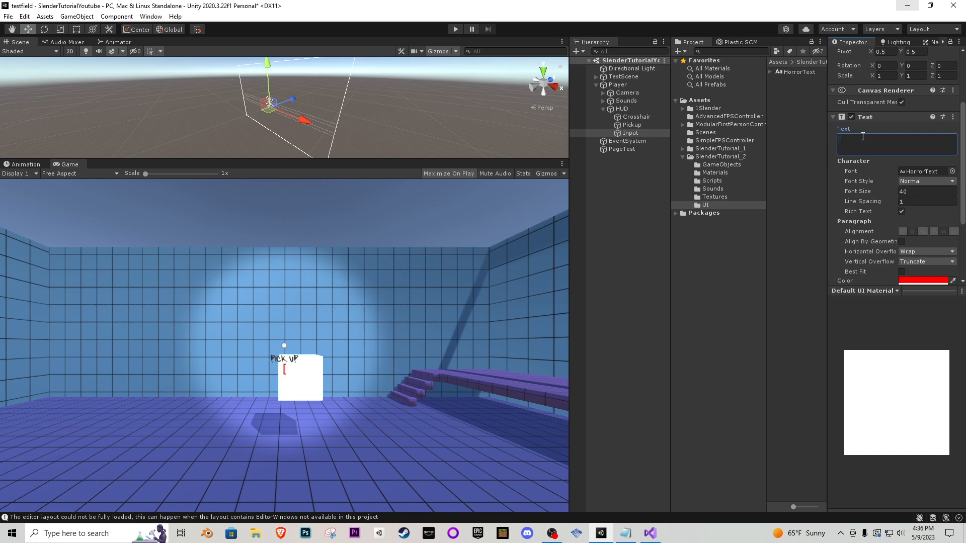
{"action": "type", "text": "[E"}
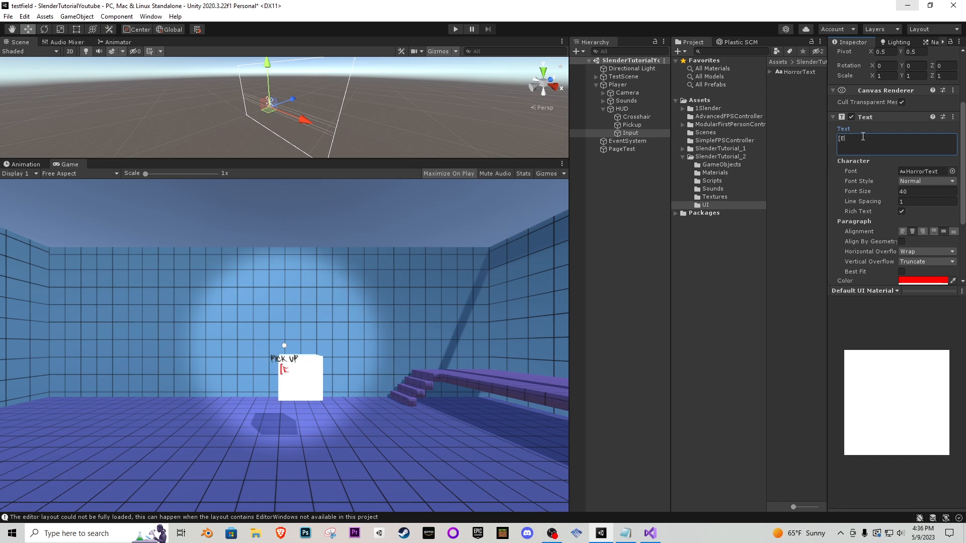
{"action": "type", "text": "]"}
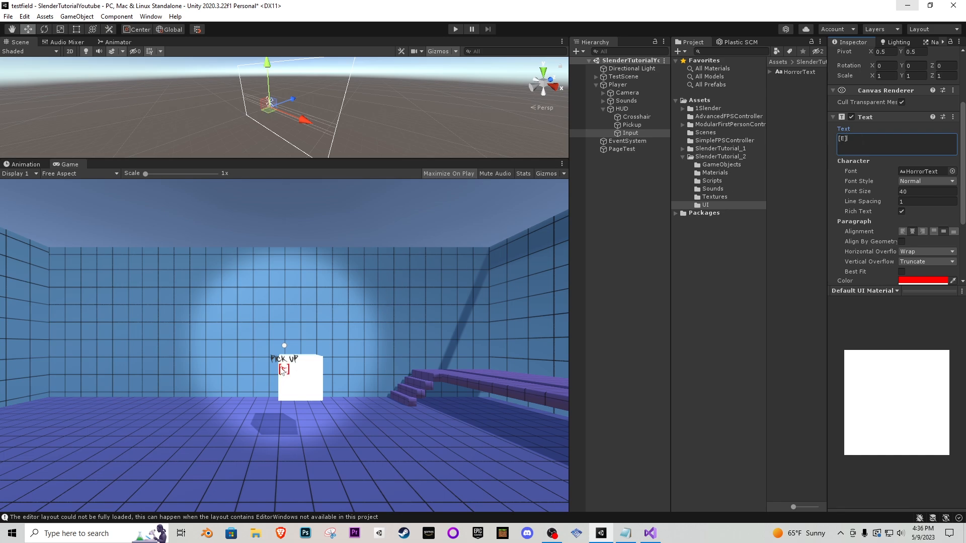
- Set the [E] prompt to font size 30 and nest it under Pickup
{"action": "left_click", "coordinate": [927, 191]}
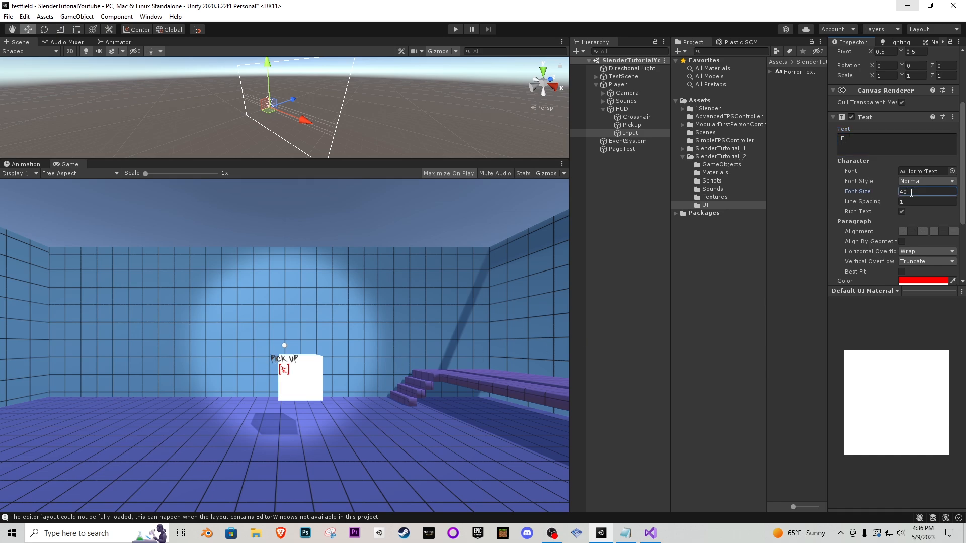
{"action": "type", "text": "30"}
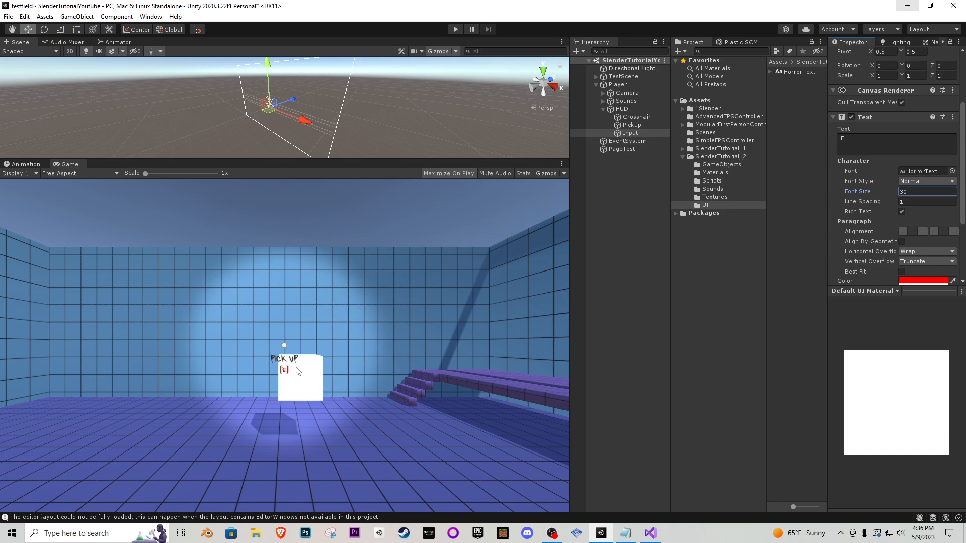
{"action": "left_click", "coordinate": [630, 133]}
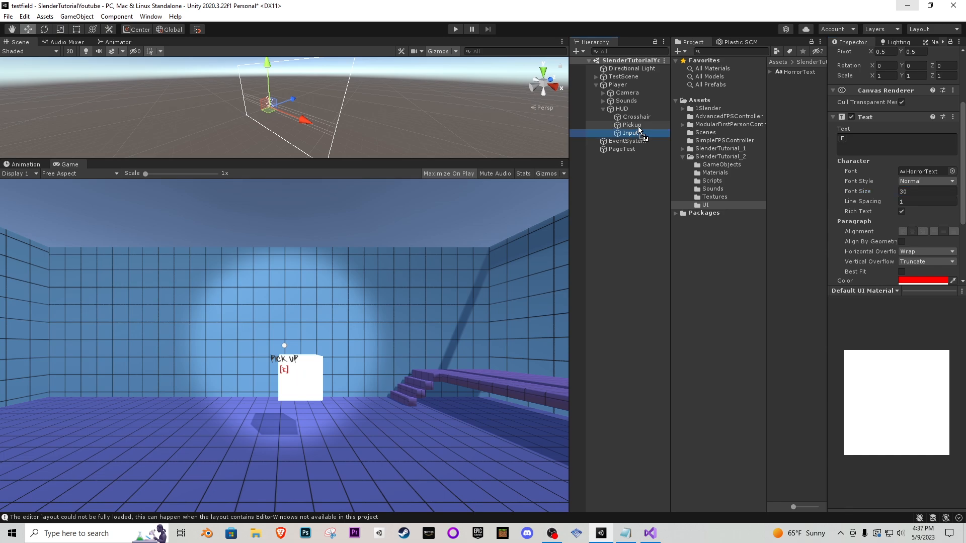
{"action": "left_click", "coordinate": [631, 125]}
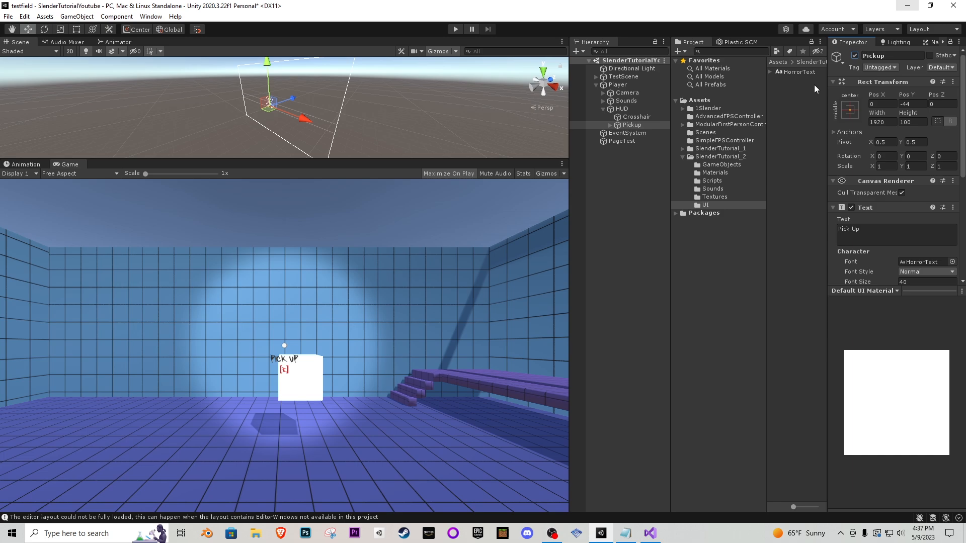
- Select PageTest to review its components and open the Edit menu
{"action": "left_click", "coordinate": [622, 141]}
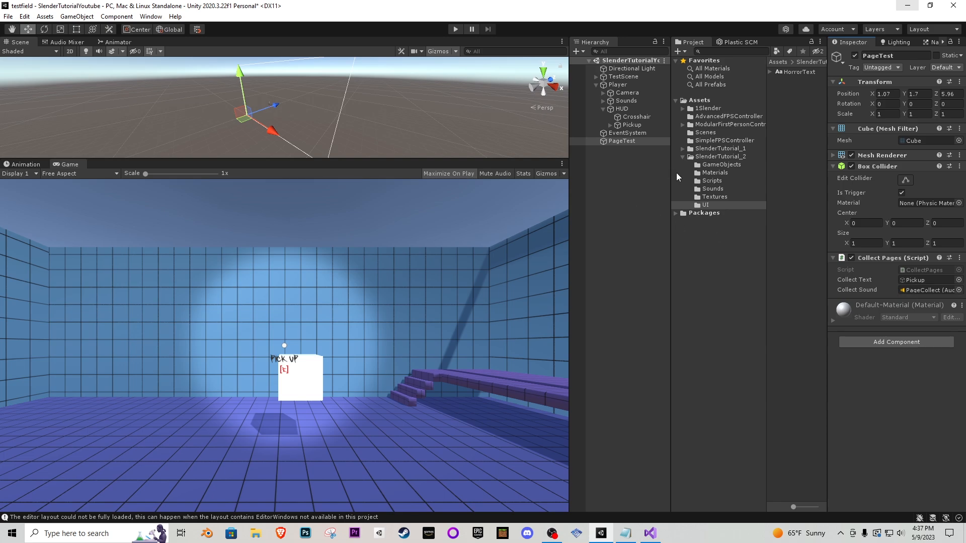
{"action": "left_click", "coordinate": [25, 16]}
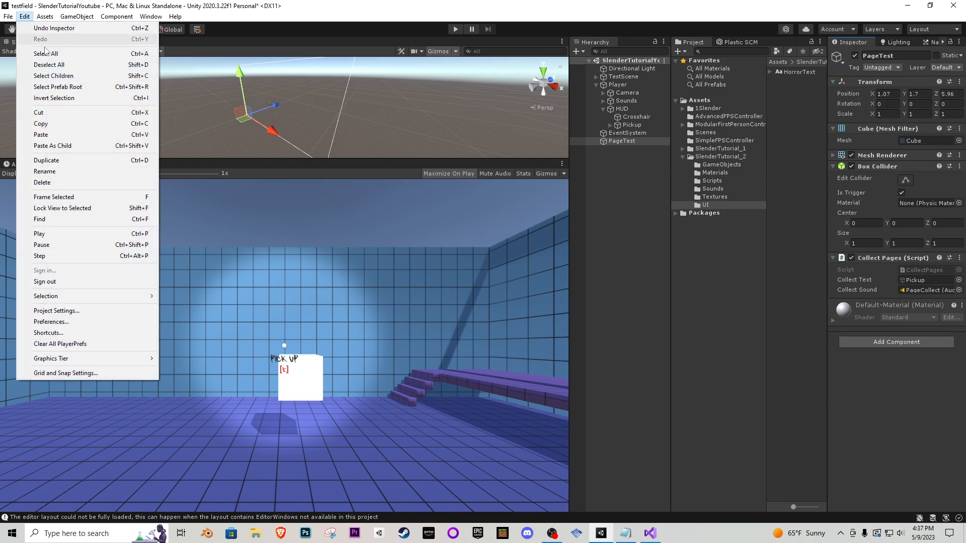
- Set the pickup axis's Positive Button to 'e' in the Input Manager, then close settings
{"action": "left_click", "coordinate": [56, 311]}
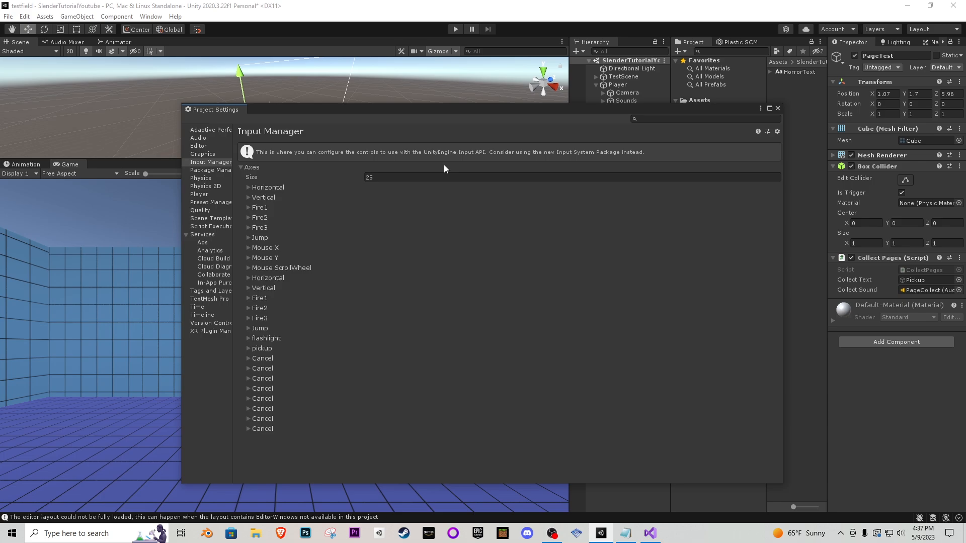
{"action": "mouse_move", "coordinate": [274, 397]}
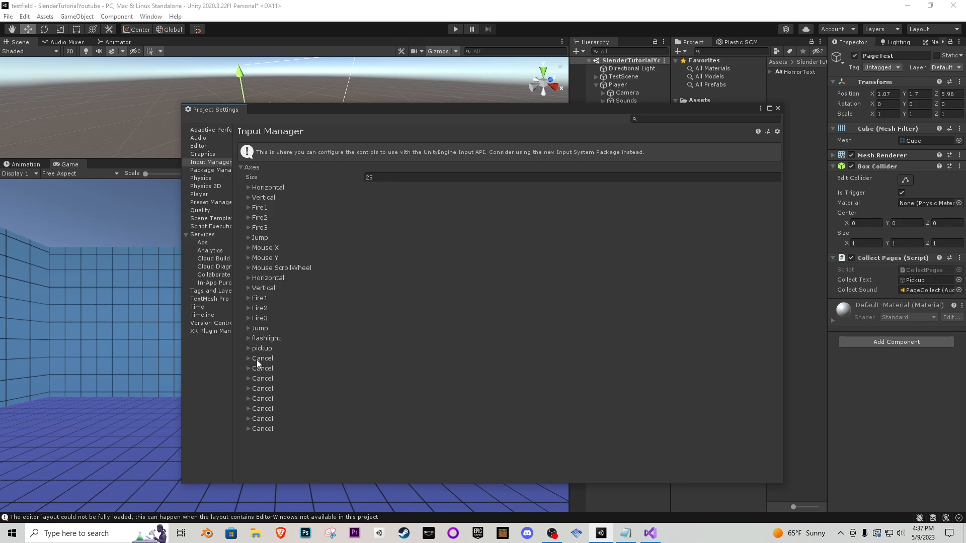
{"action": "left_click", "coordinate": [248, 349]}
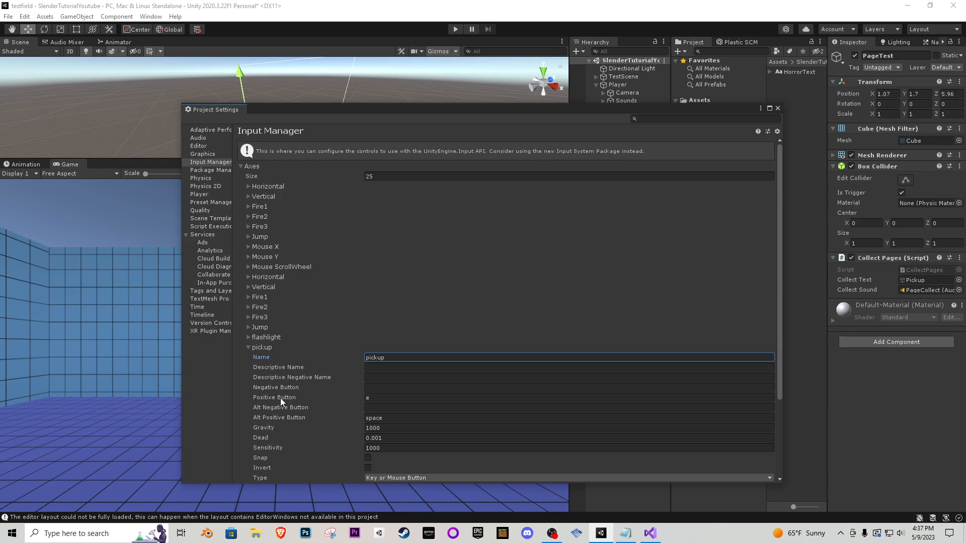
{"action": "left_click", "coordinate": [567, 397]}
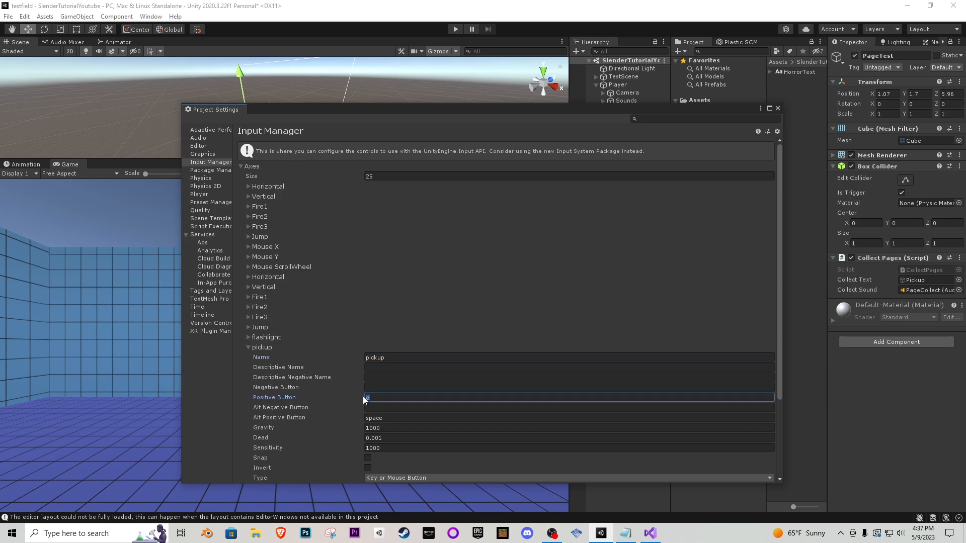
{"action": "left_click", "coordinate": [555, 398]}
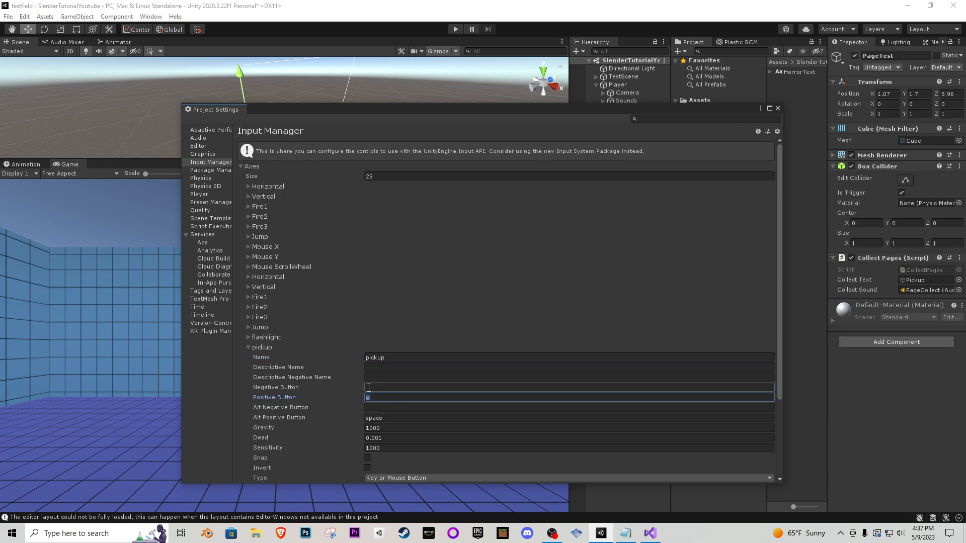
{"action": "type", "text": "el"}
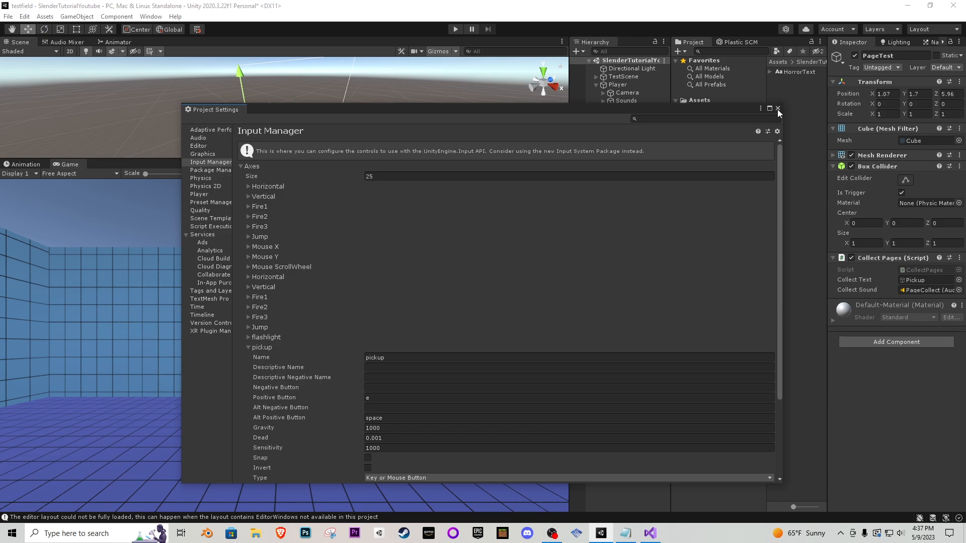
{"action": "left_click", "coordinate": [778, 110]}
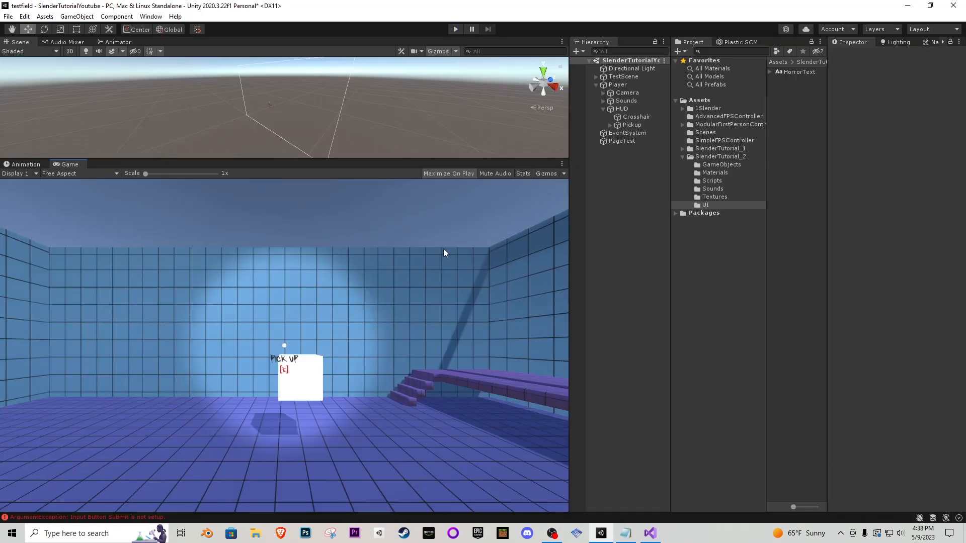
- Select the PageTest cube in the Hierarchy
{"action": "left_click", "coordinate": [622, 141]}
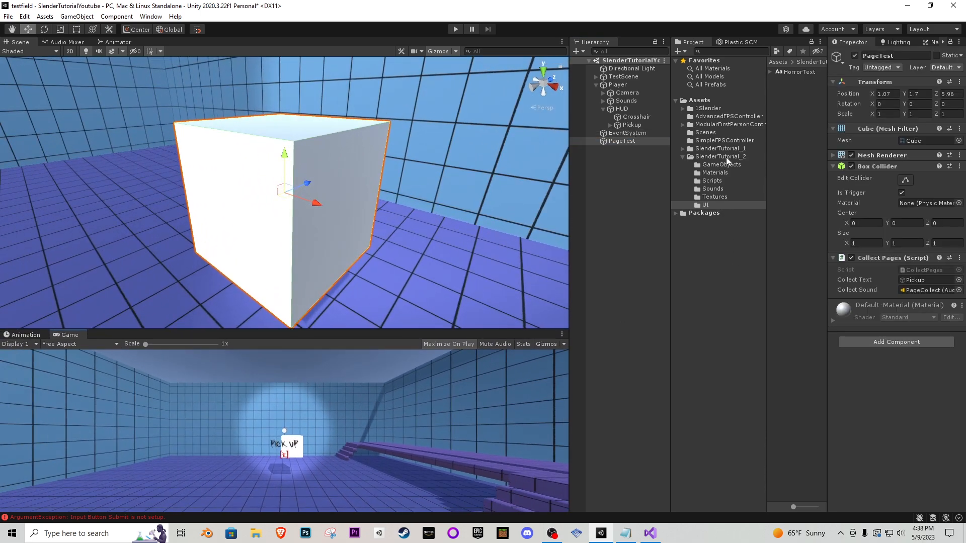
- Drag the Page material from SlenderTutorial_2/Materials onto the cube
{"action": "left_click", "coordinate": [720, 156]}
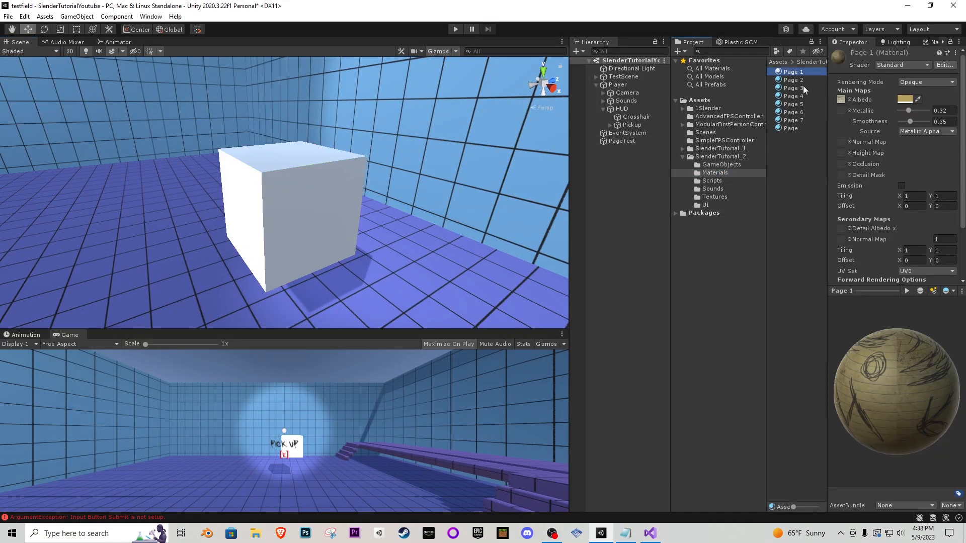
{"action": "left_click", "coordinate": [793, 112]}
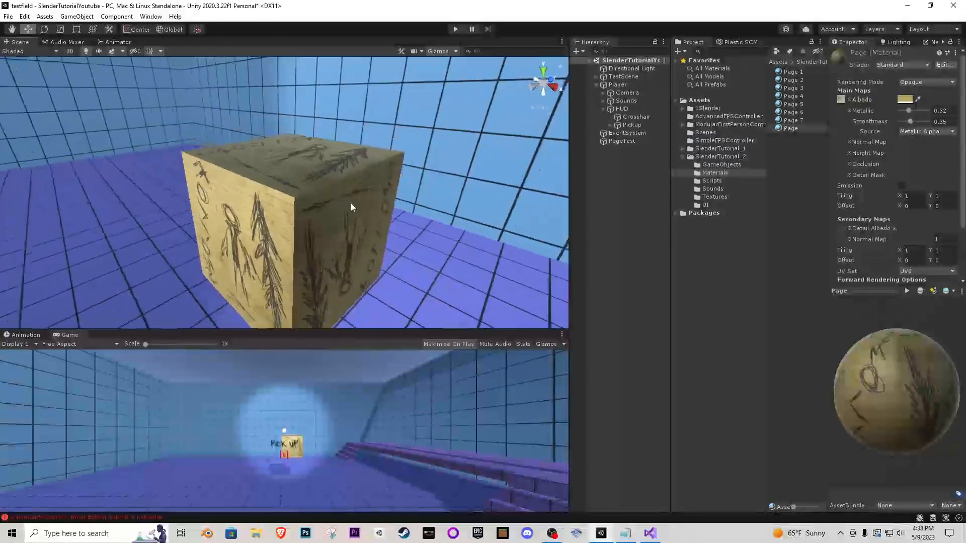
{"action": "left_click", "coordinate": [290, 216]}
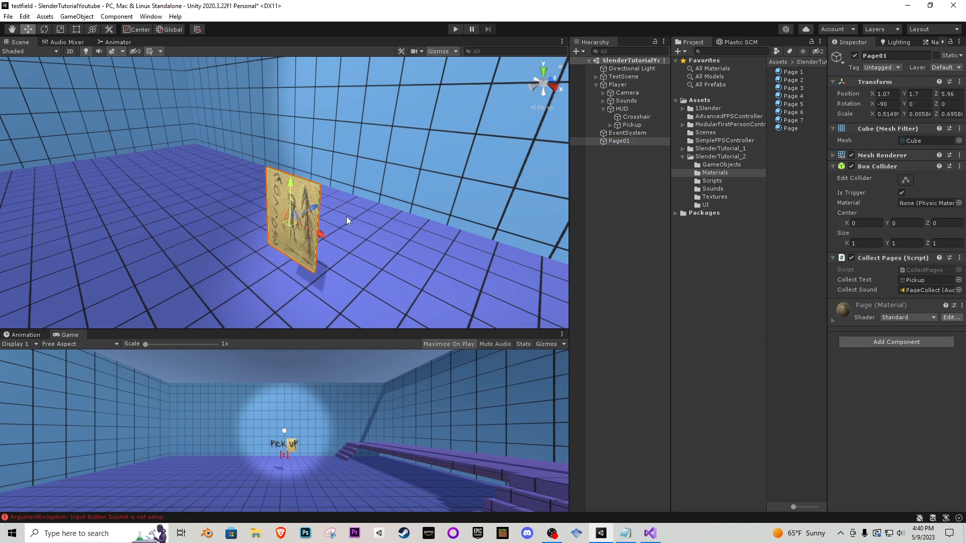
- Drag the flattened page onto the wall and adjust the placement of all eight pages
{"action": "left_click_drag", "start_coordinate": [293, 216], "coordinate": [448, 139]}
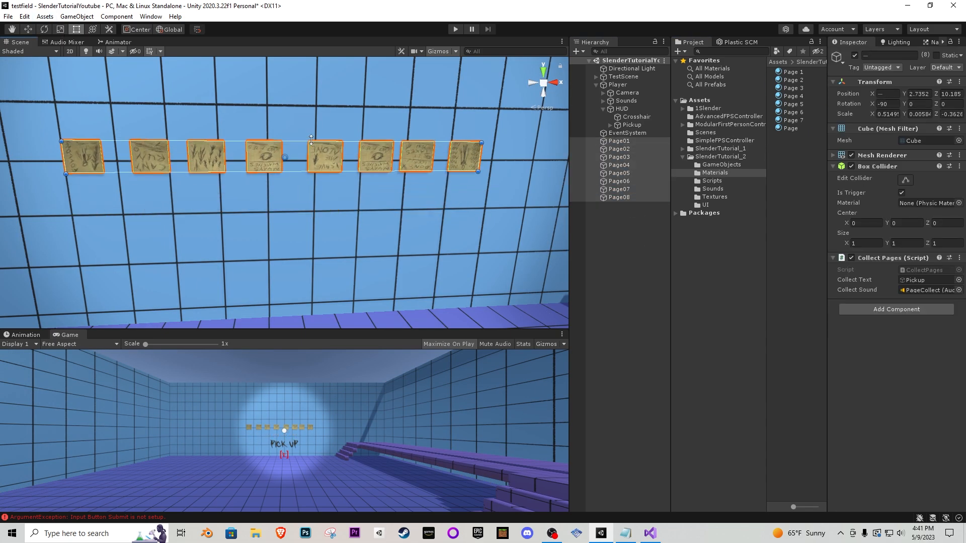
{"action": "left_click", "coordinate": [454, 29]}
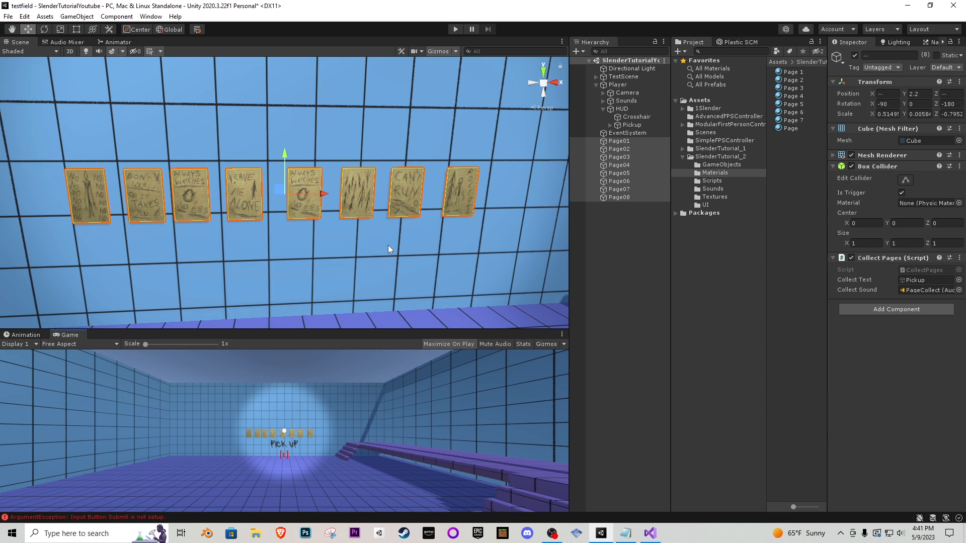
{"action": "mouse_move", "coordinate": [141, 386]}
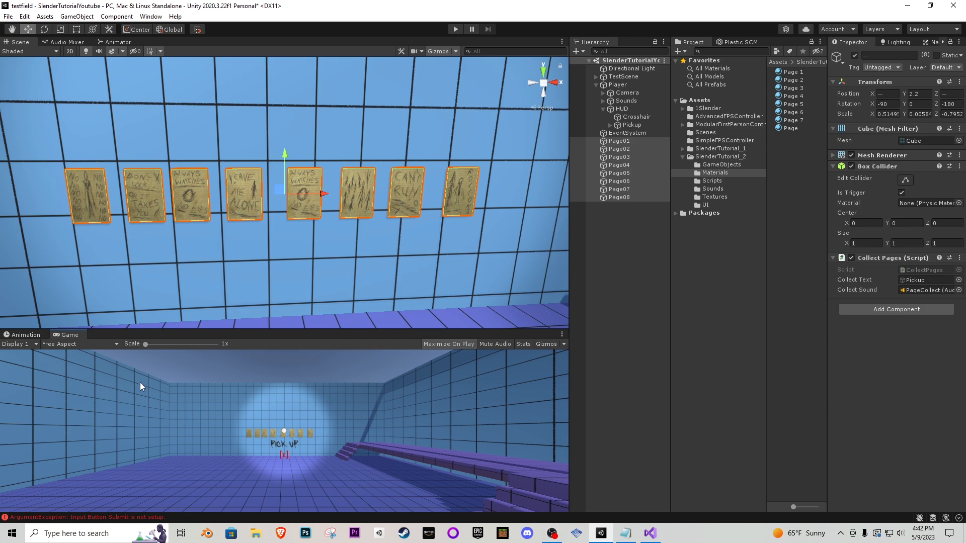
{"action": "mouse_move", "coordinate": [51, 368]}
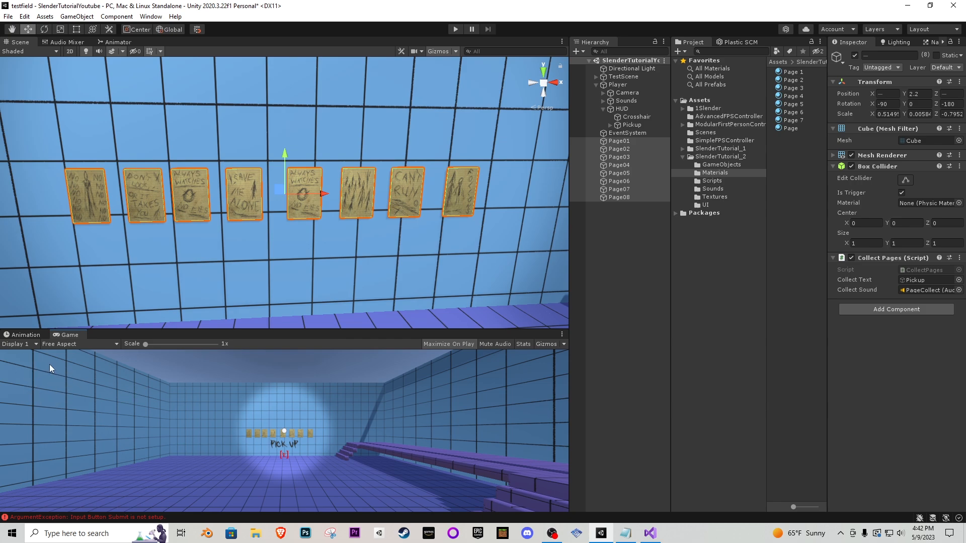